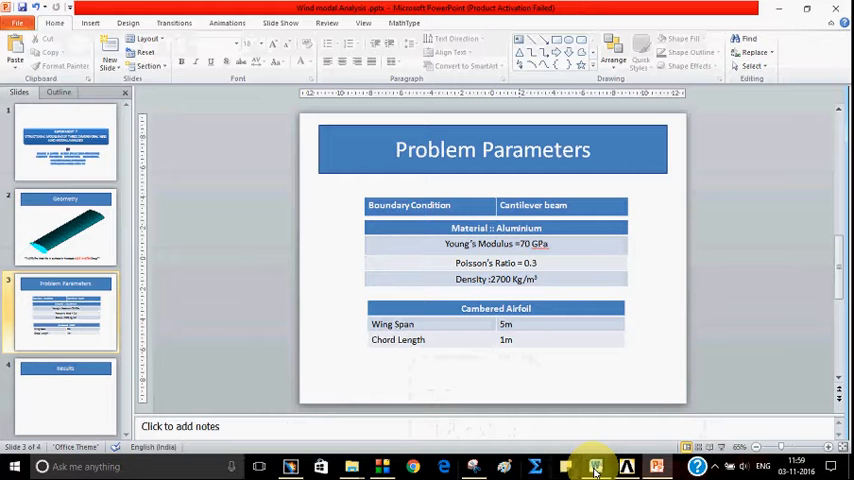
- Launch a Mechanical APDL session with the job name 'Wing Modal Analysis'
click(596, 466)
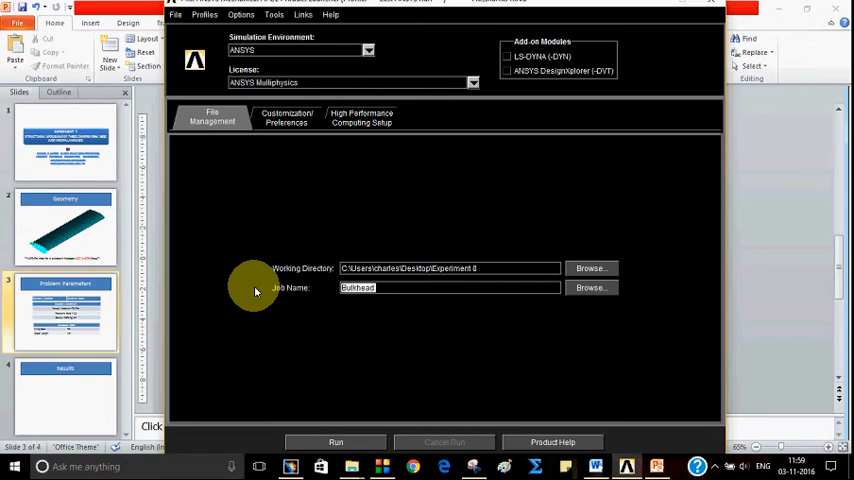
text(Wing Modal Analysis)
click(450, 268)
text(7)
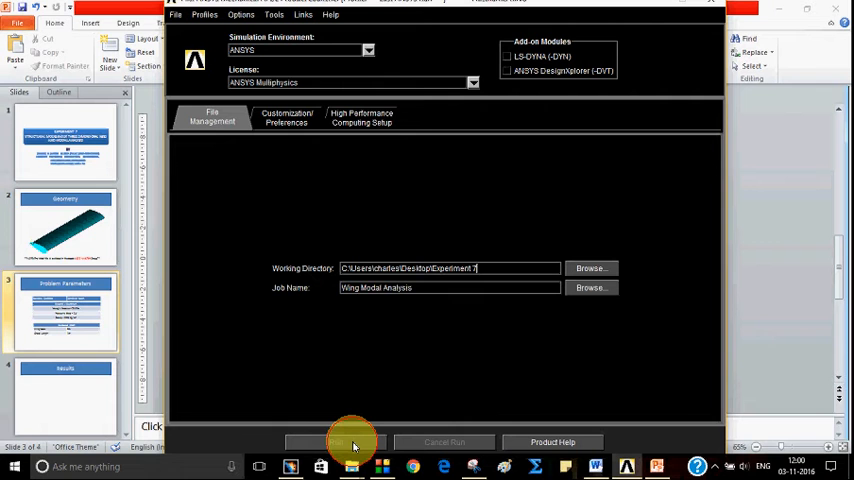
click(336, 442)
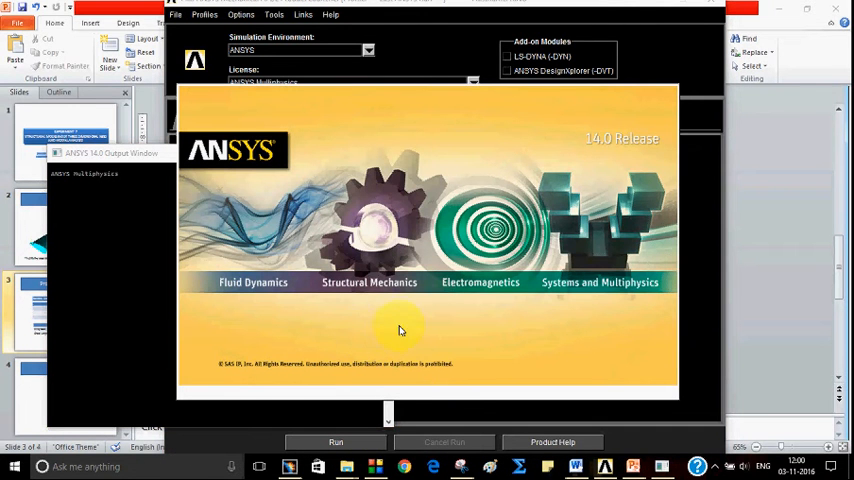
click(336, 442)
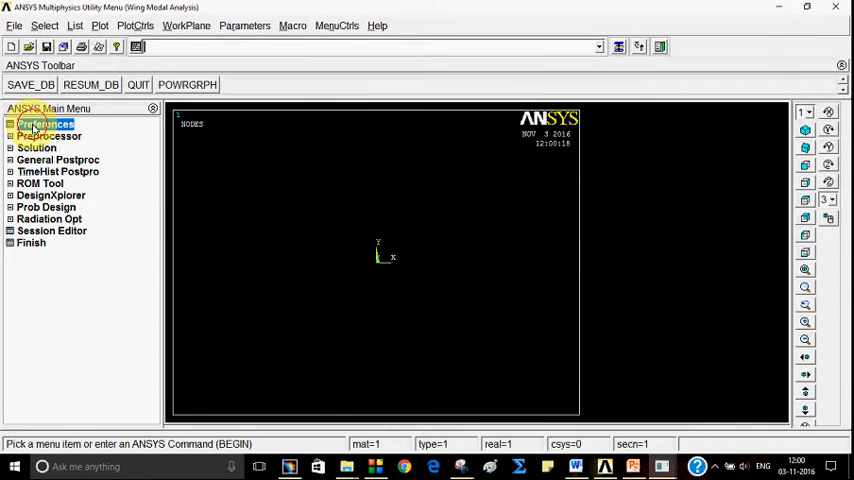
- Read the prepared airfoil input file so the outline curves appear
click(44, 122)
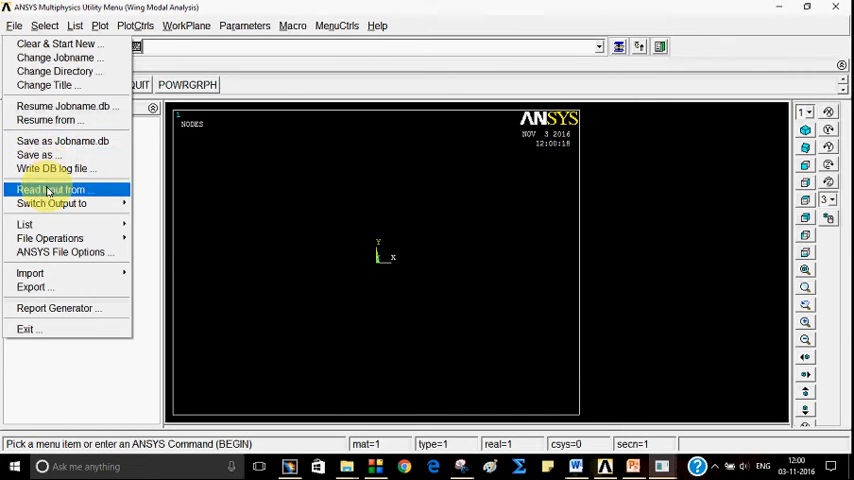
click(52, 188)
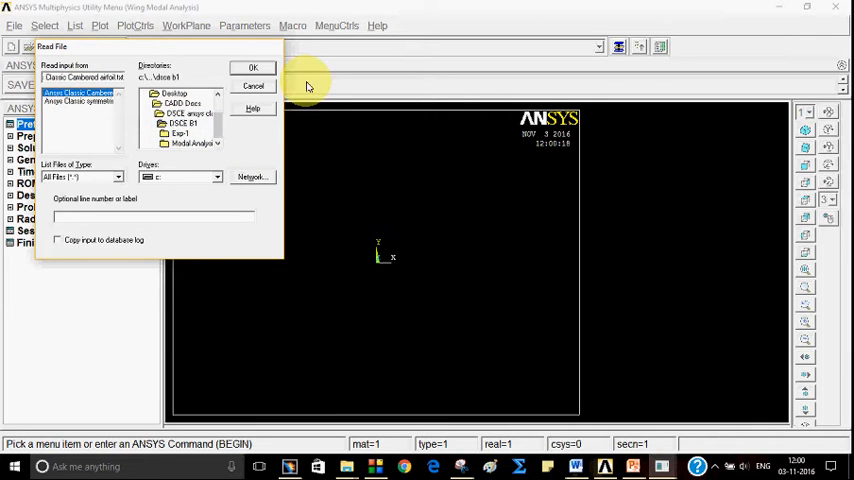
click(252, 68)
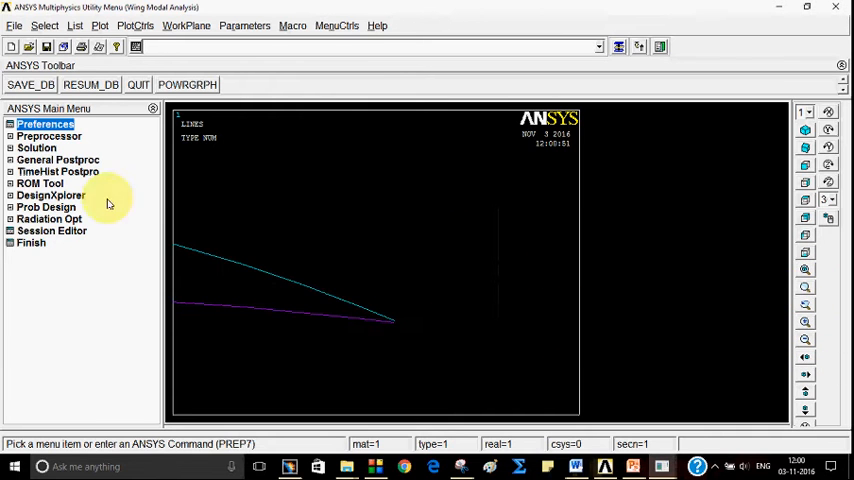
- Create an arbitrary area bounded by the airfoil outline lines
click(48, 136)
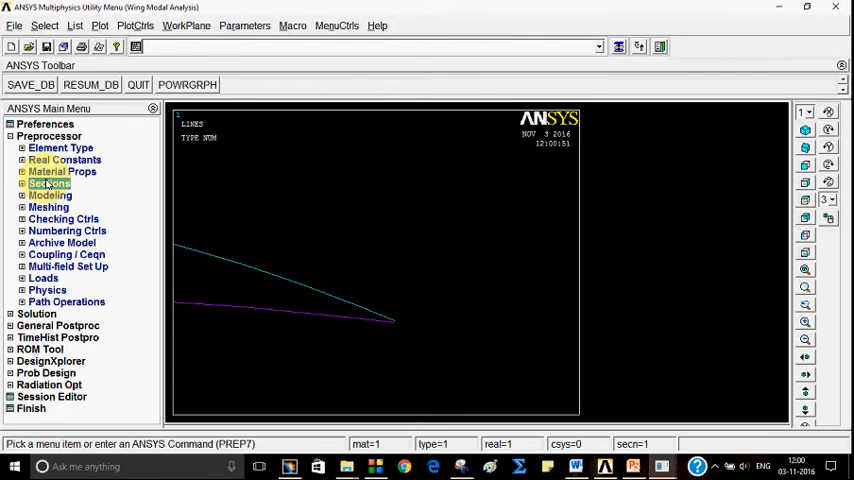
click(48, 196)
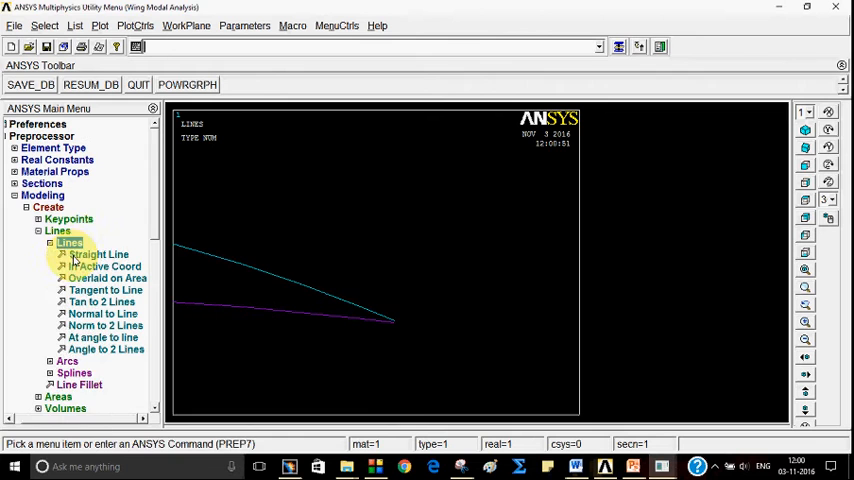
click(100, 254)
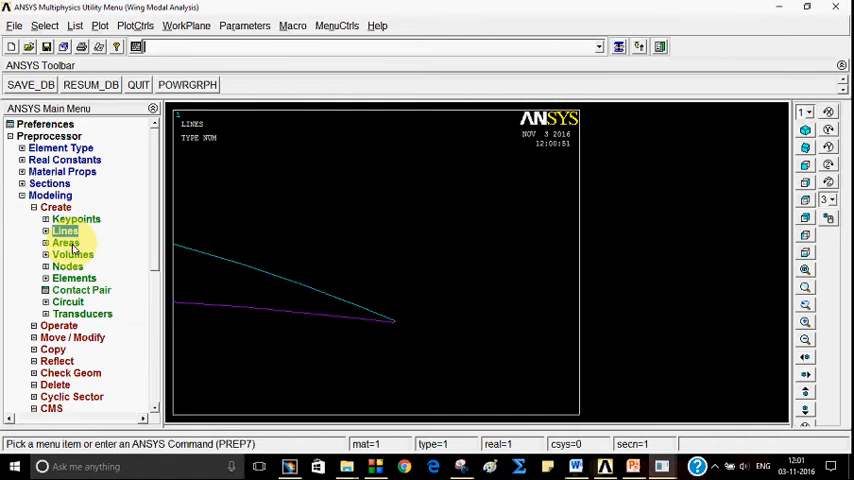
click(66, 242)
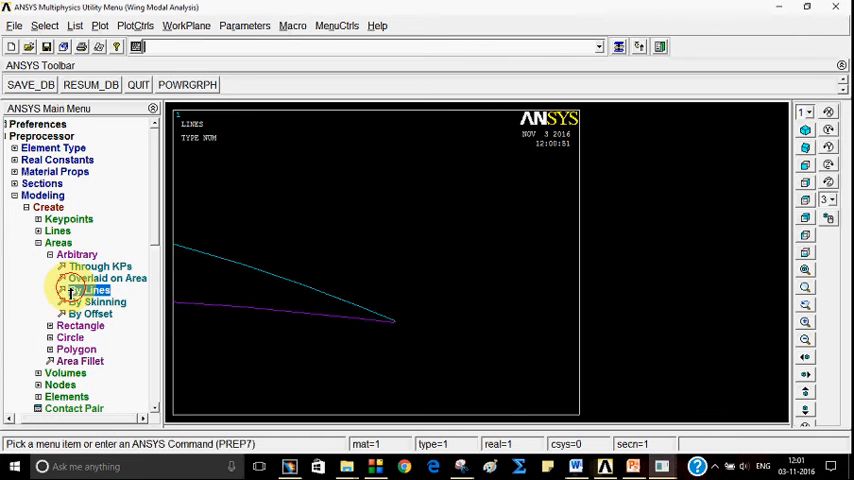
click(88, 288)
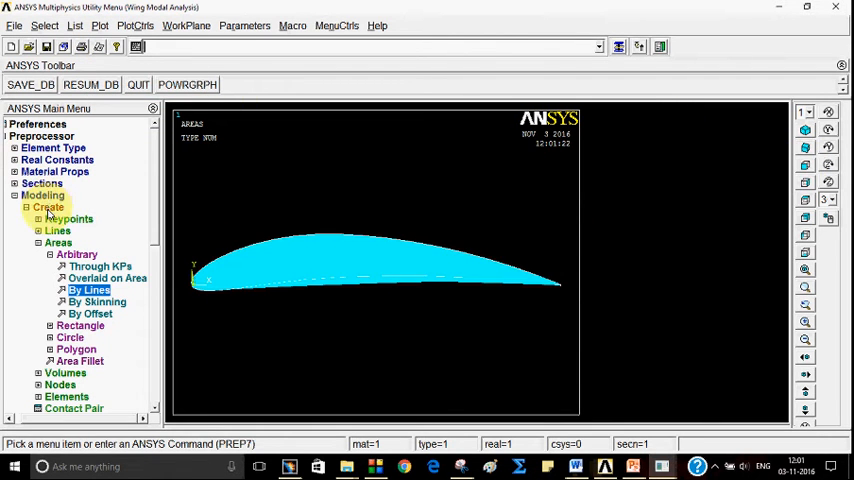
click(62, 172)
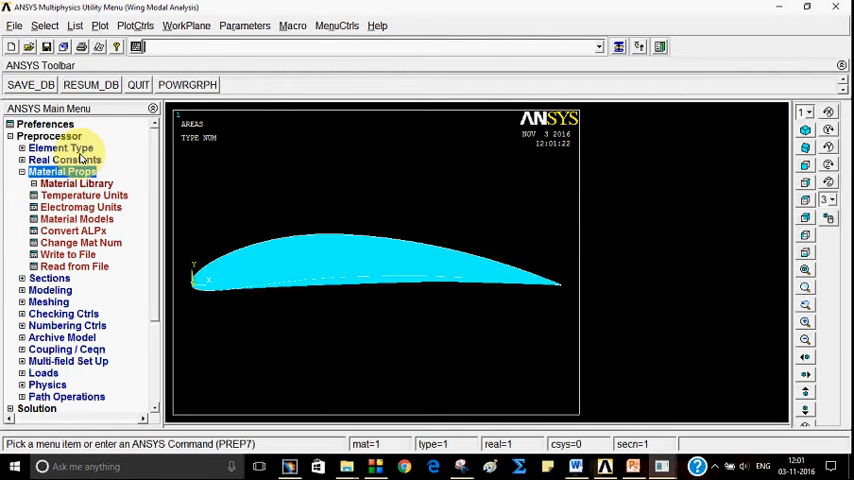
- Add element types SOLID185 and MESH200, setting MESH200 to the quad 4-node shape
click(62, 148)
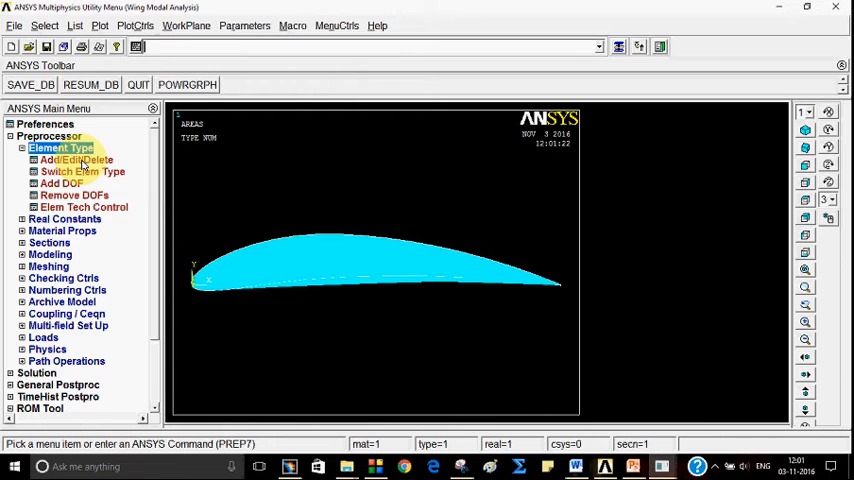
click(76, 160)
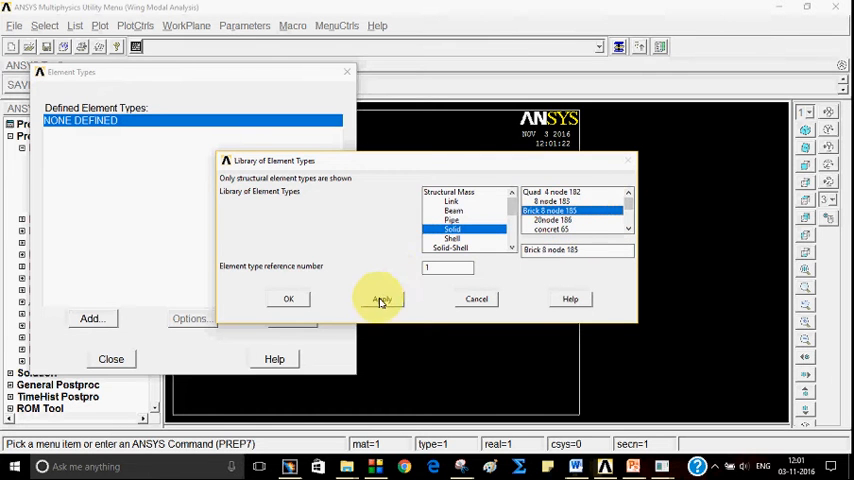
click(380, 298)
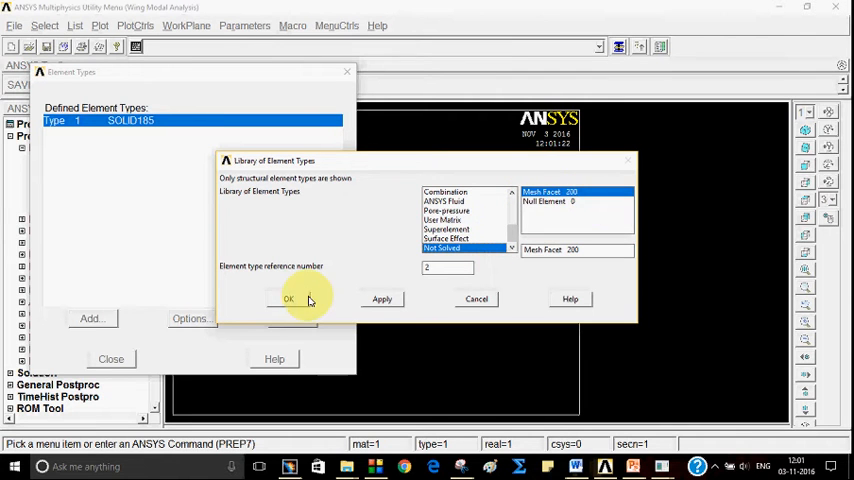
click(288, 300)
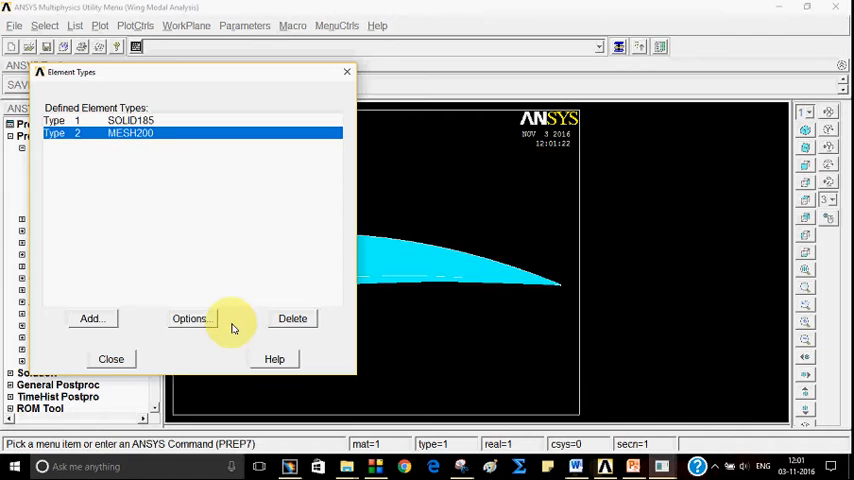
click(188, 318)
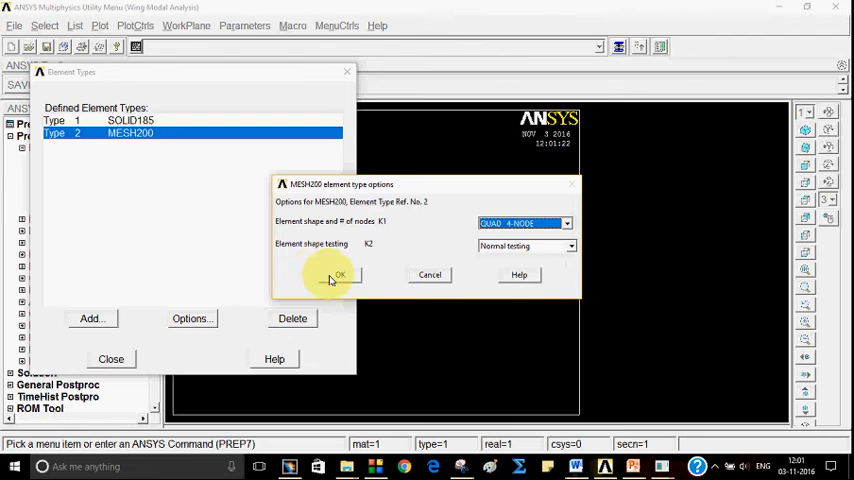
click(340, 276)
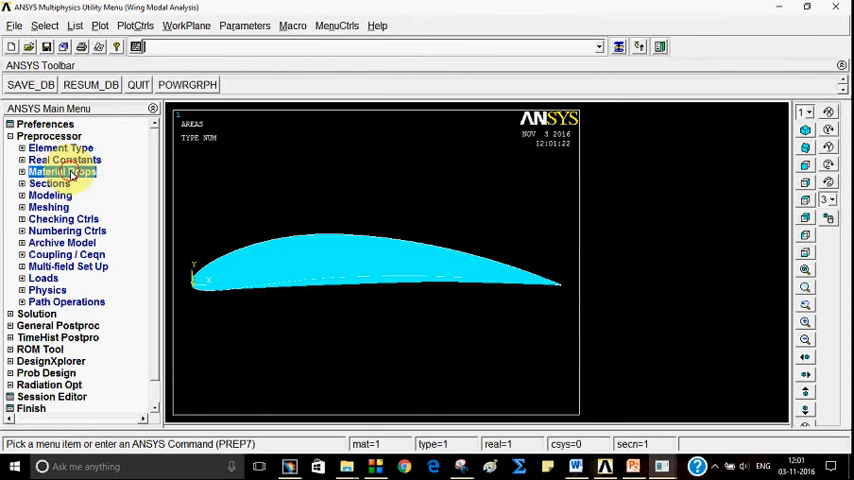
- Define material 1 as linear isotropic with EX 70e9 and PRXY 0.3
click(64, 172)
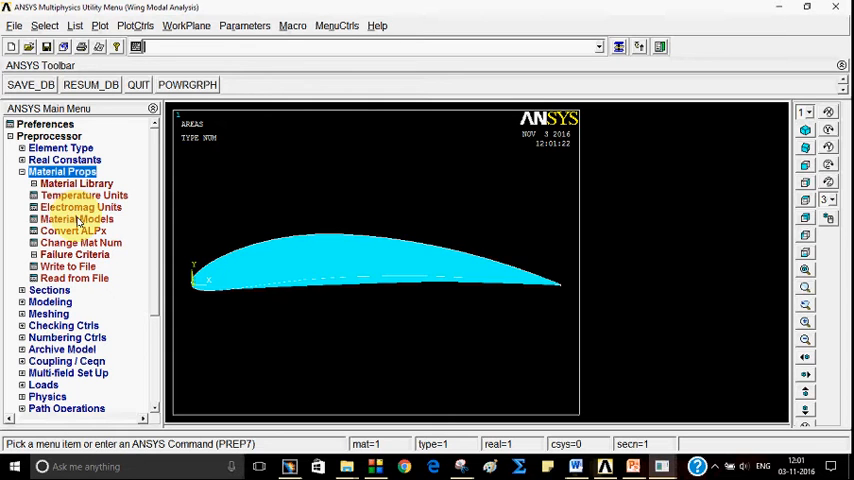
click(76, 220)
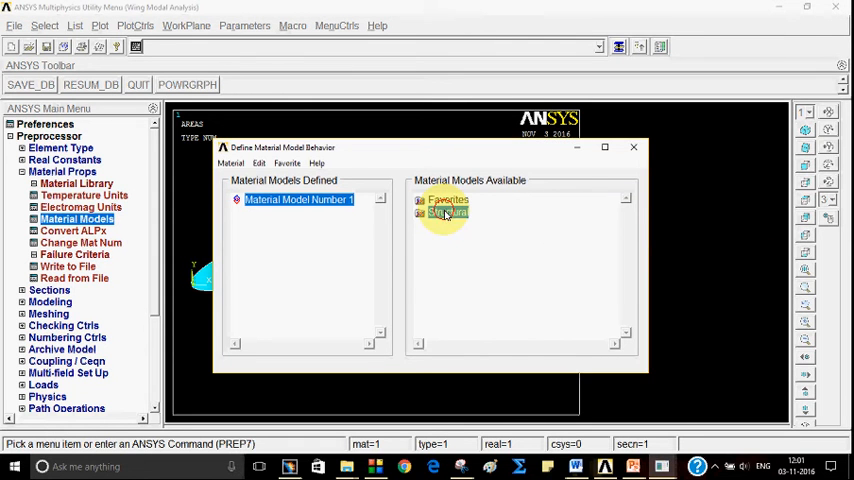
double_click(448, 212)
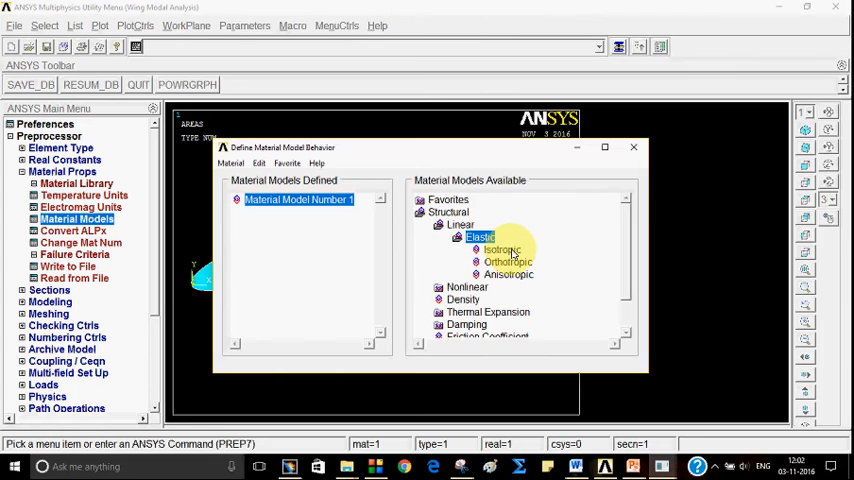
double_click(502, 250)
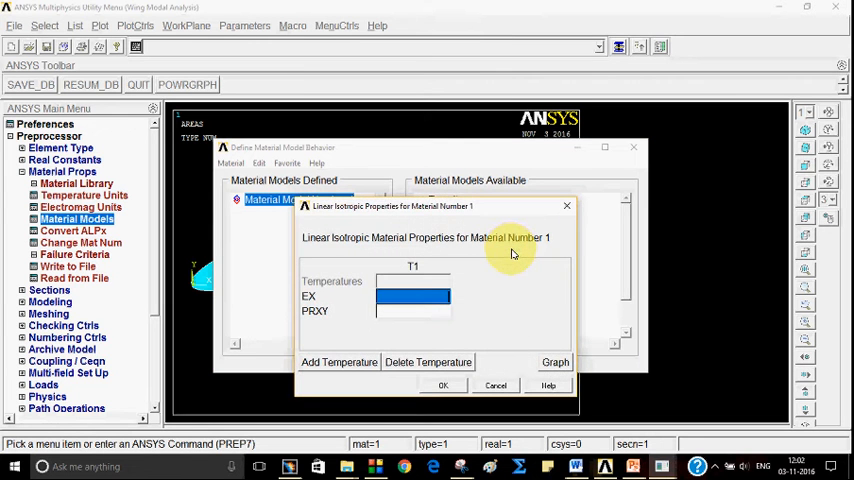
text(70e9)
click(412, 310)
text(.3)
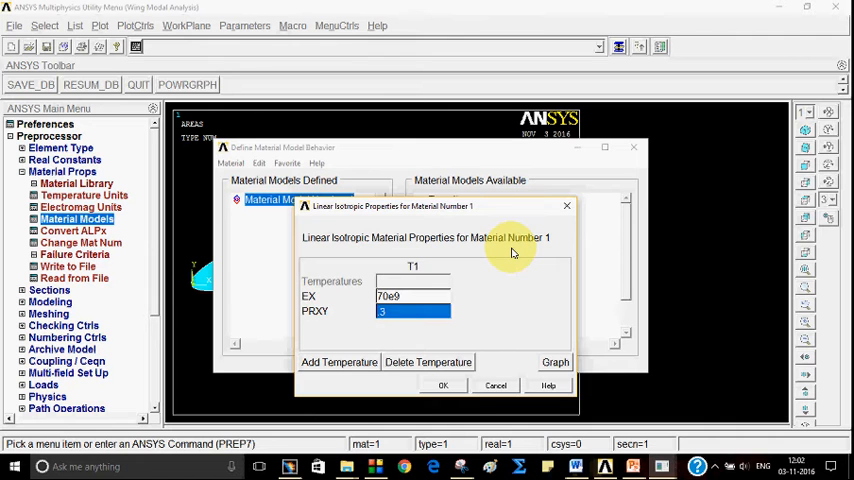
click(444, 384)
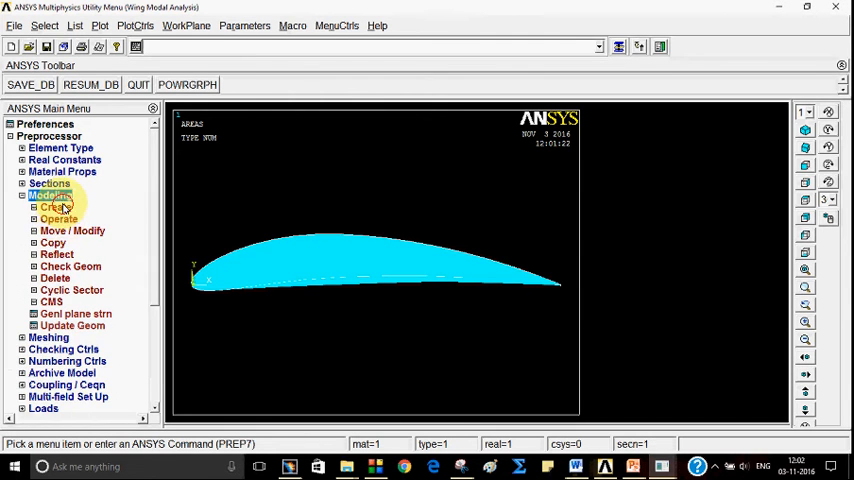
- Measure the keypoint distance between leading and trailing edges to check the ~1 m chord
click(48, 208)
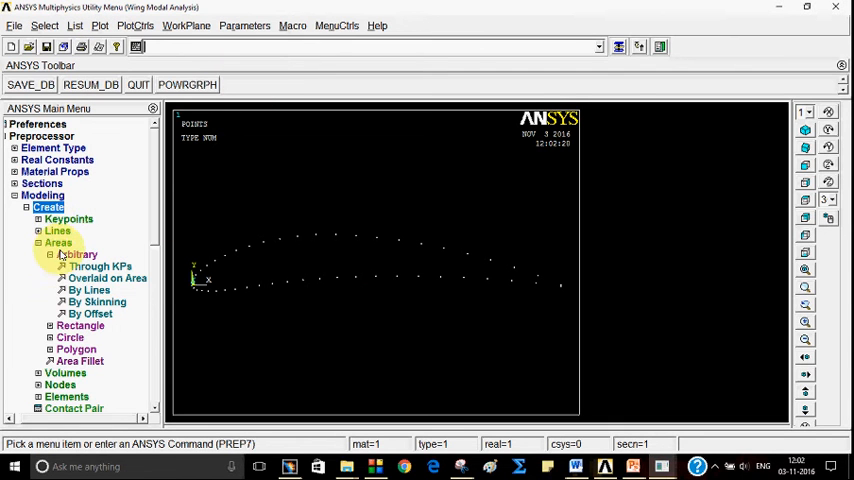
click(58, 208)
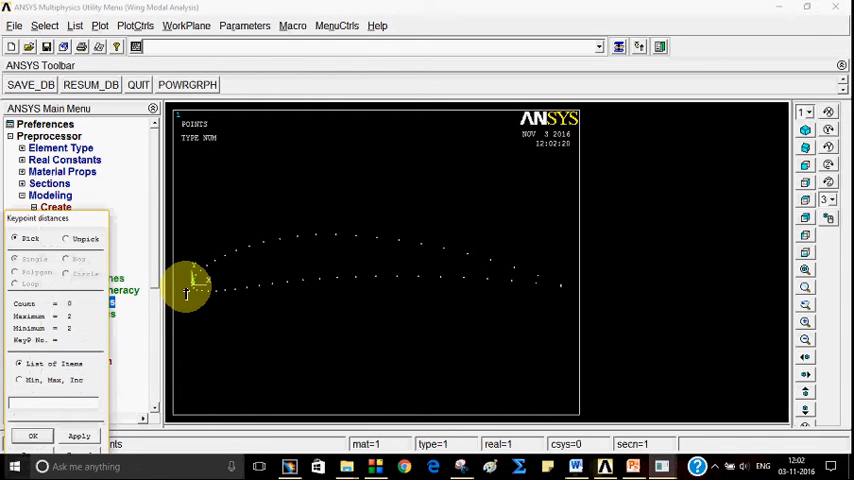
click(192, 278)
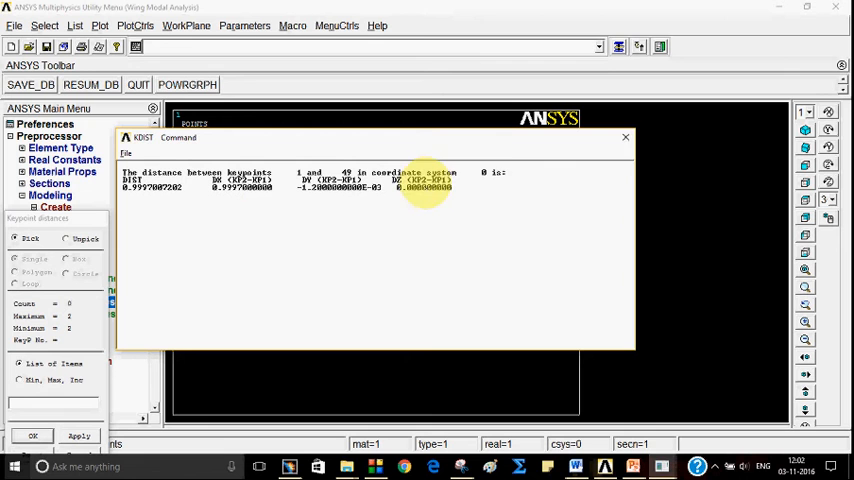
click(624, 136)
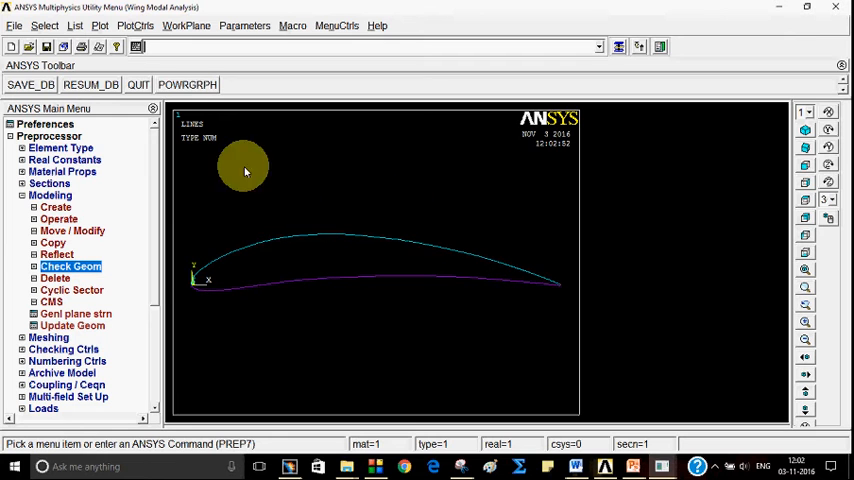
- Replot the airfoil, add a span keypoint by coordinates and begin a straight line to it
click(100, 24)
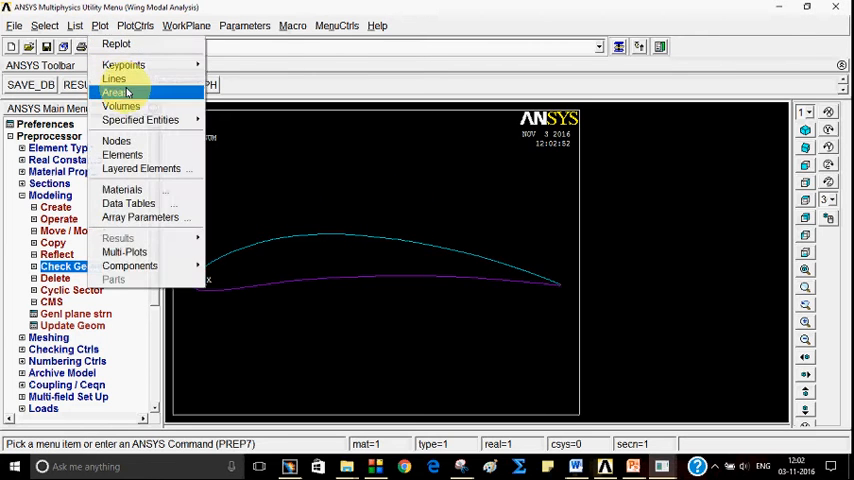
click(114, 78)
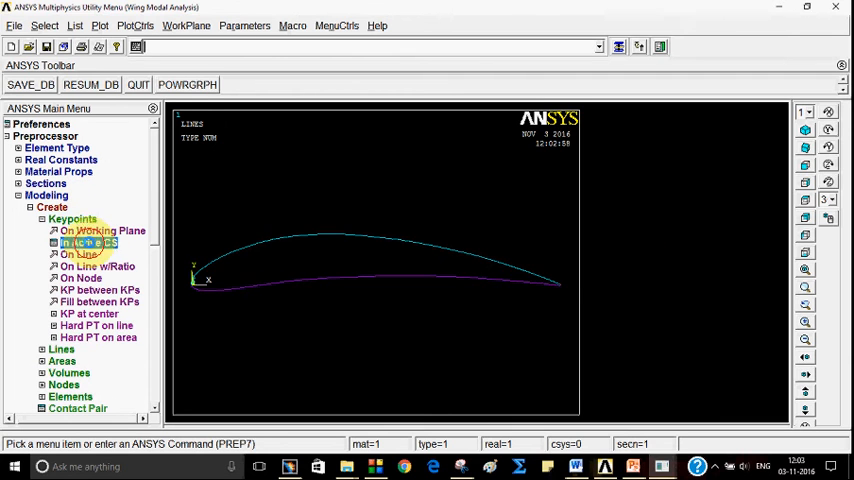
click(88, 242)
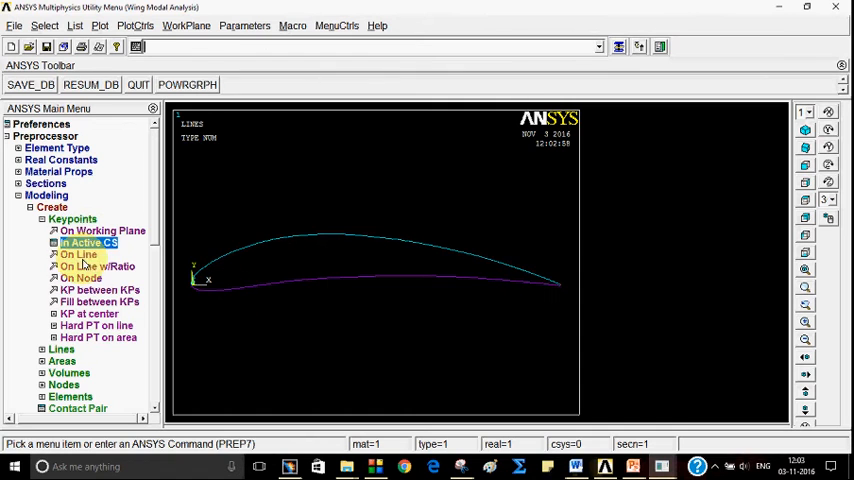
click(88, 242)
text(5)
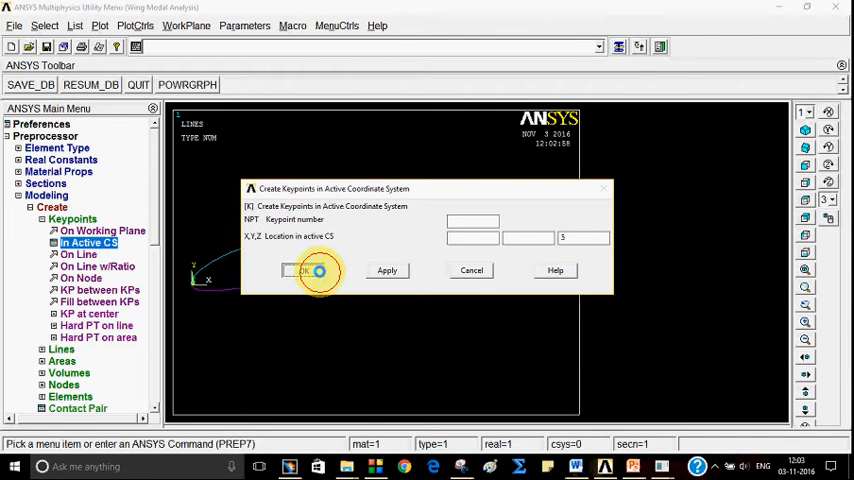
click(304, 270)
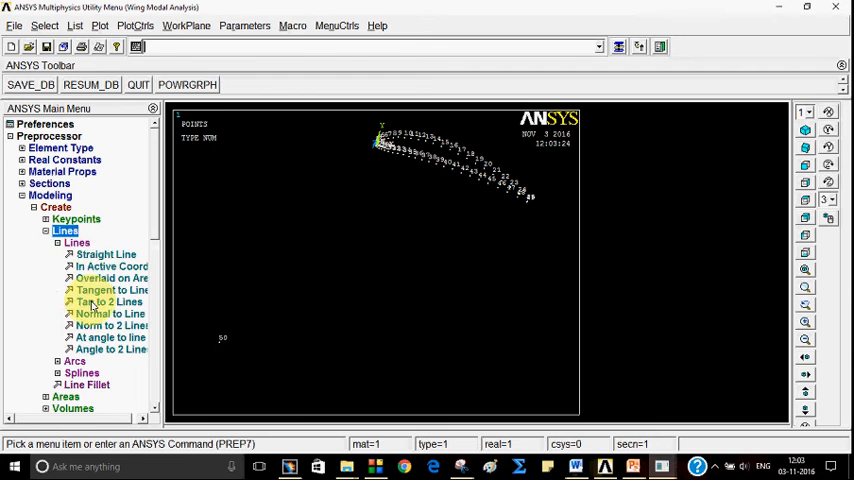
click(104, 254)
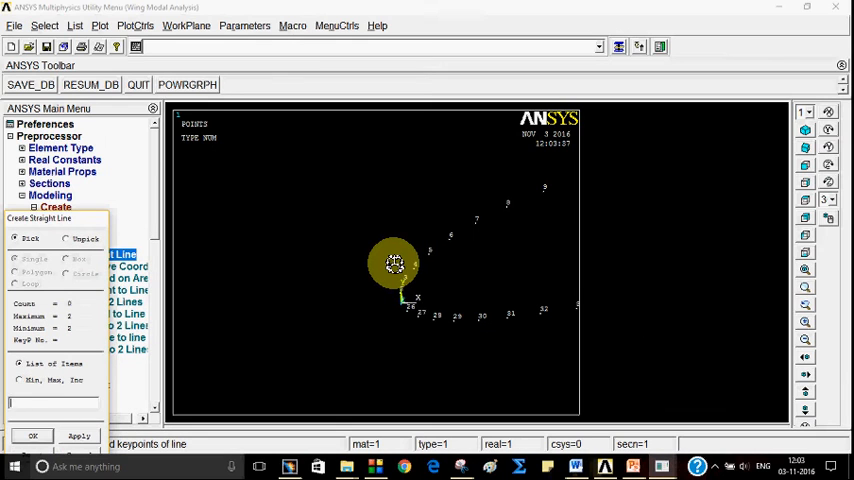
mouse_move(404, 304)
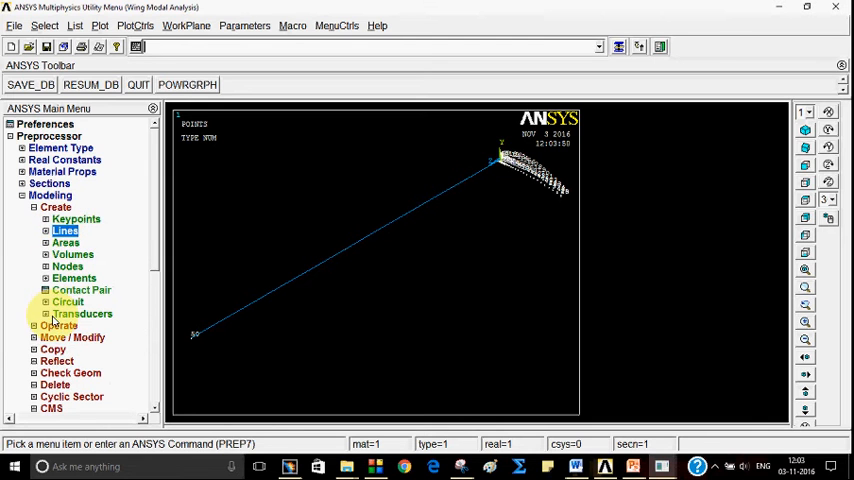
- Extrude the airfoil area along the span line into a solid wing volume
click(58, 218)
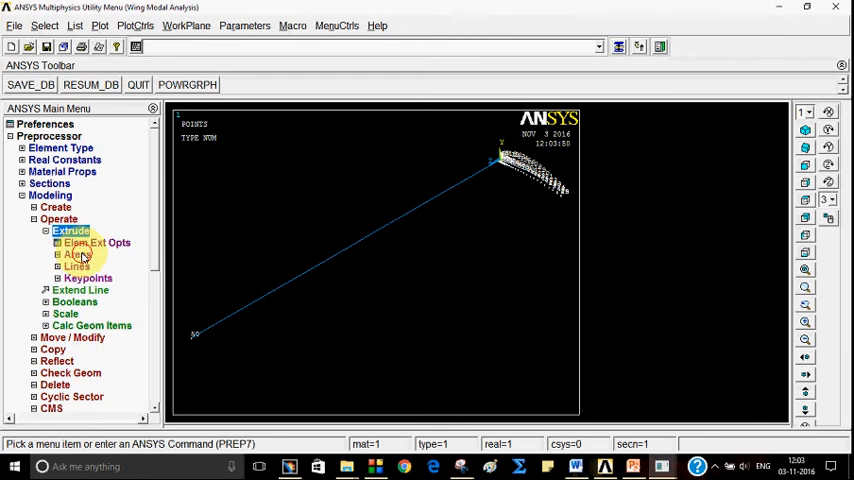
click(76, 254)
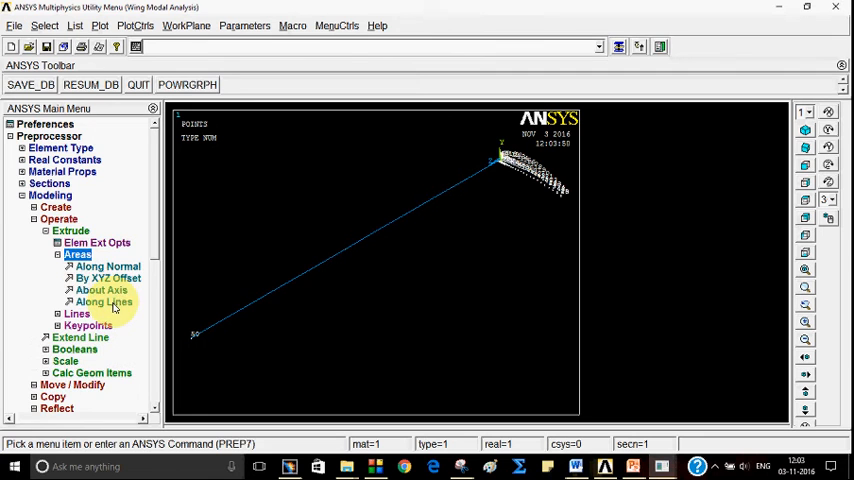
click(104, 302)
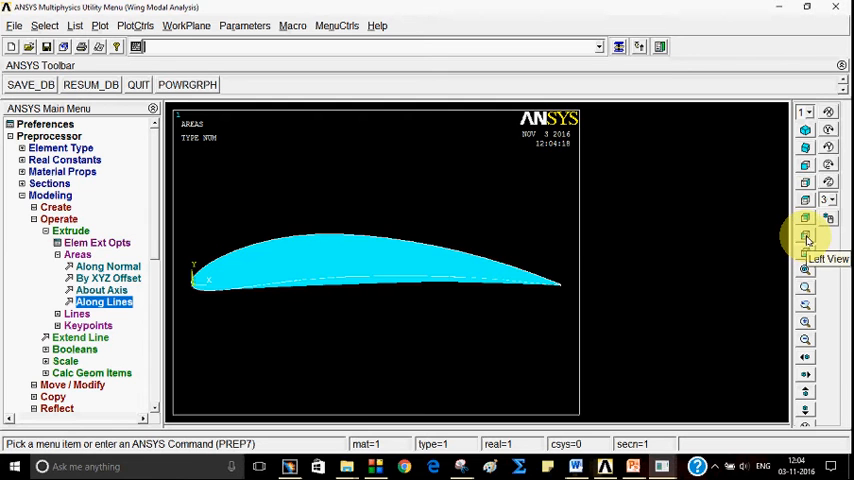
- In MeshTool, set 50 line divisions on the picked span lines
click(804, 240)
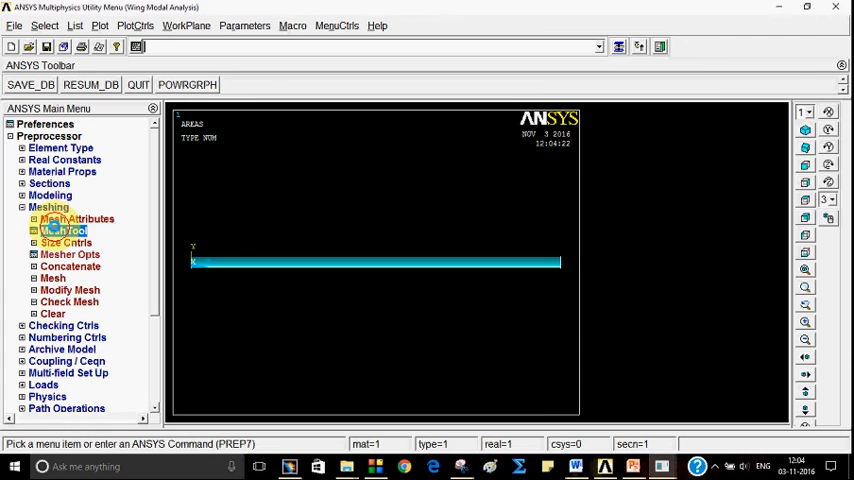
click(64, 232)
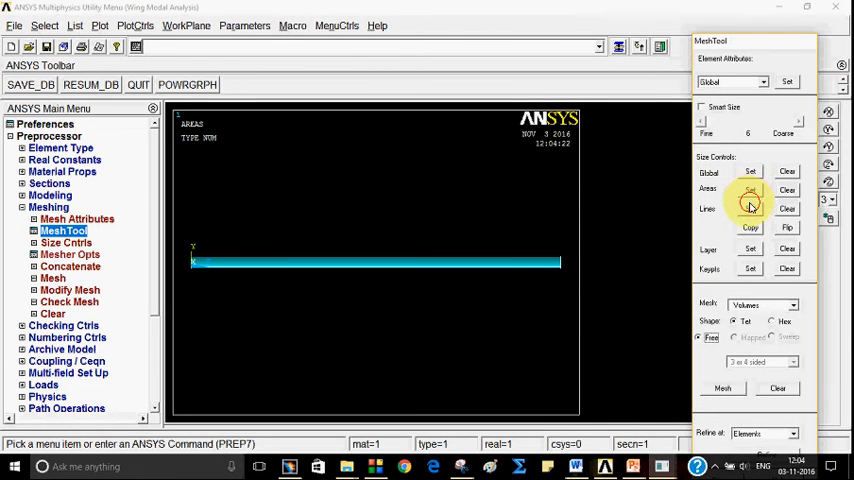
click(750, 208)
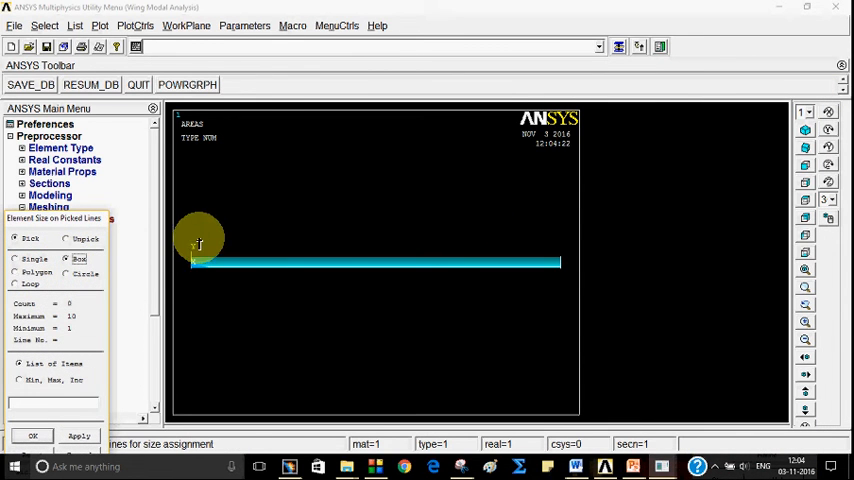
click(100, 24)
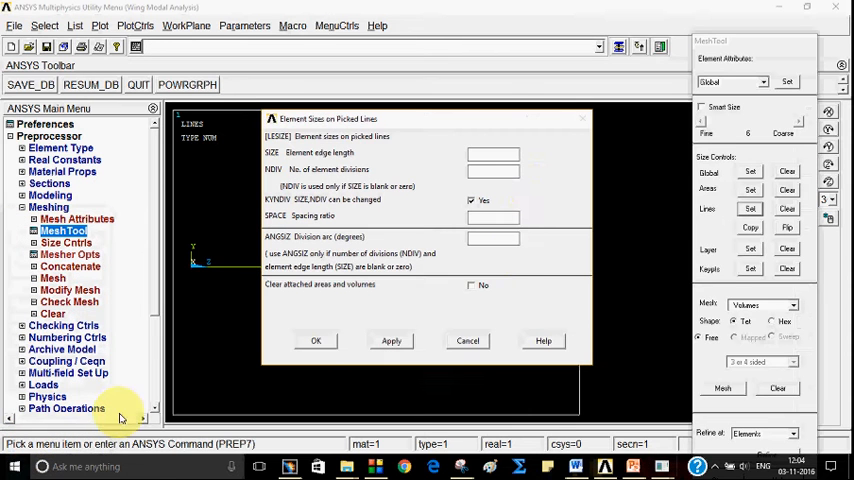
text(50)
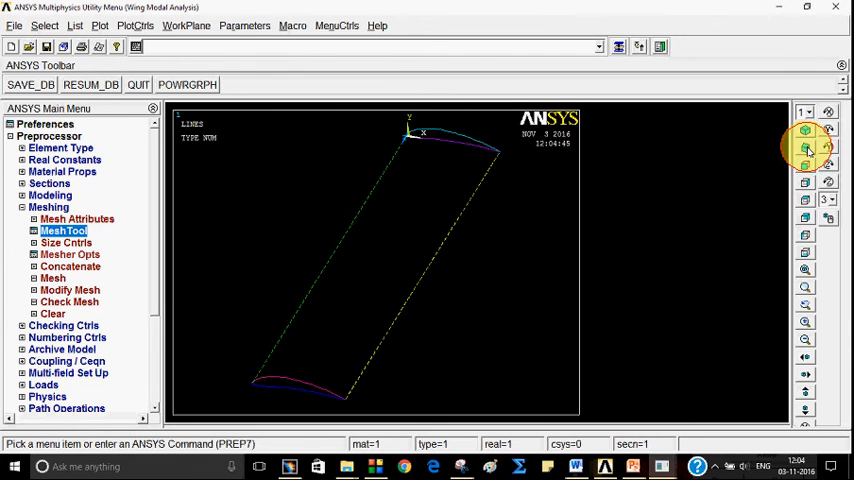
click(804, 164)
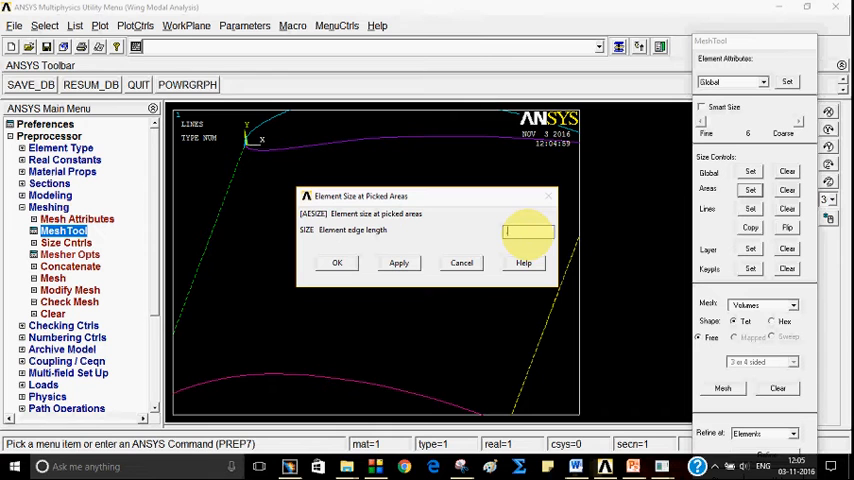
- In MeshTool, set an element edge length of 0.02 on the picked airfoil faces
text(22)
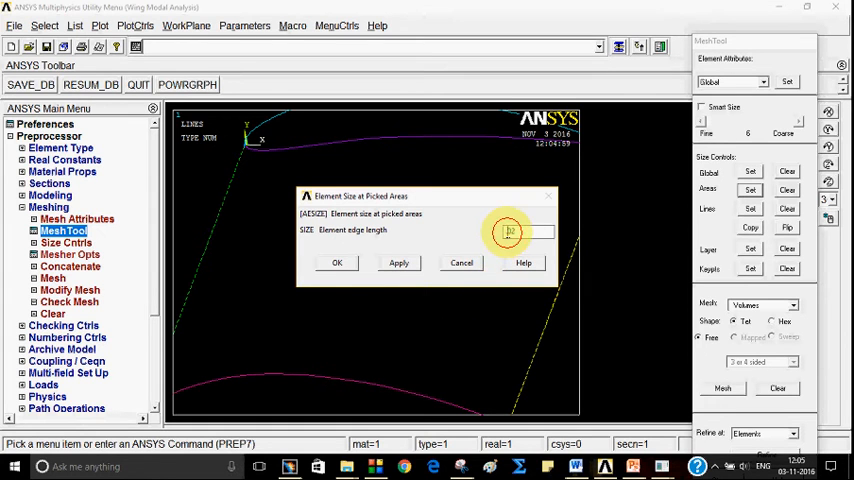
click(336, 262)
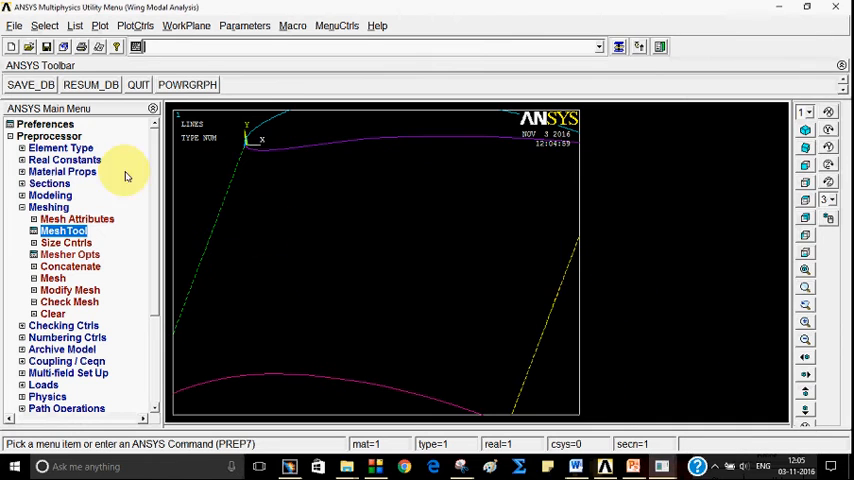
click(64, 232)
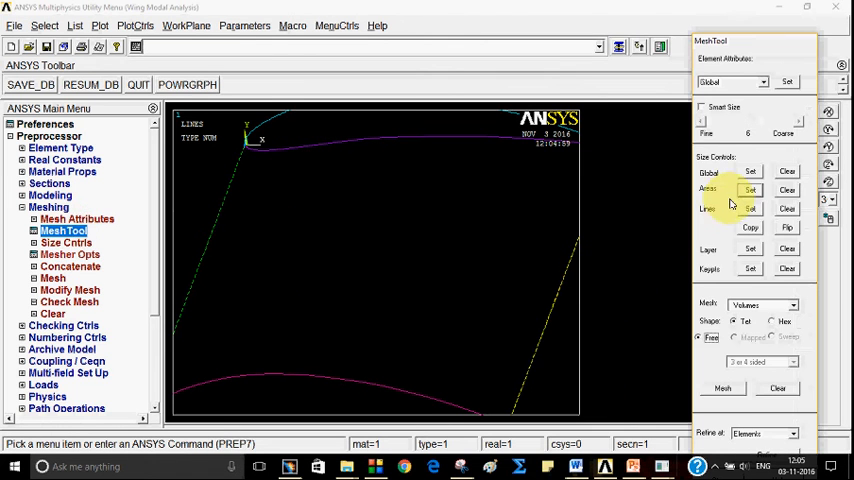
click(750, 188)
text(0.02)
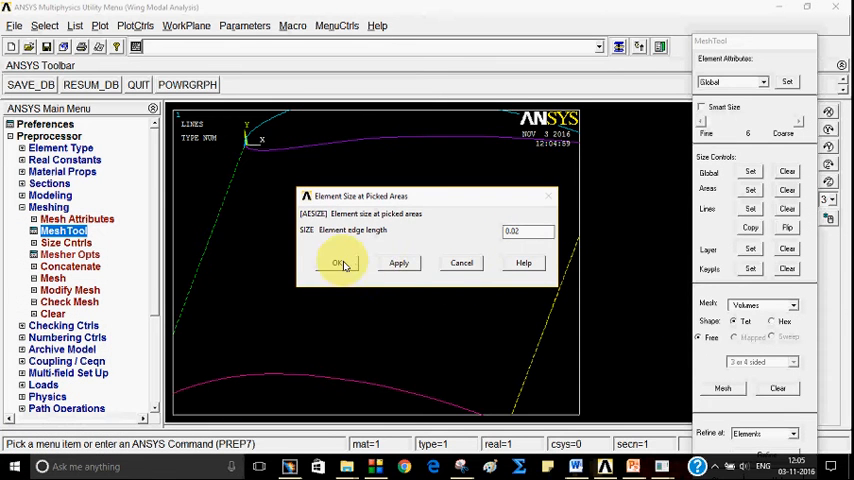
click(340, 264)
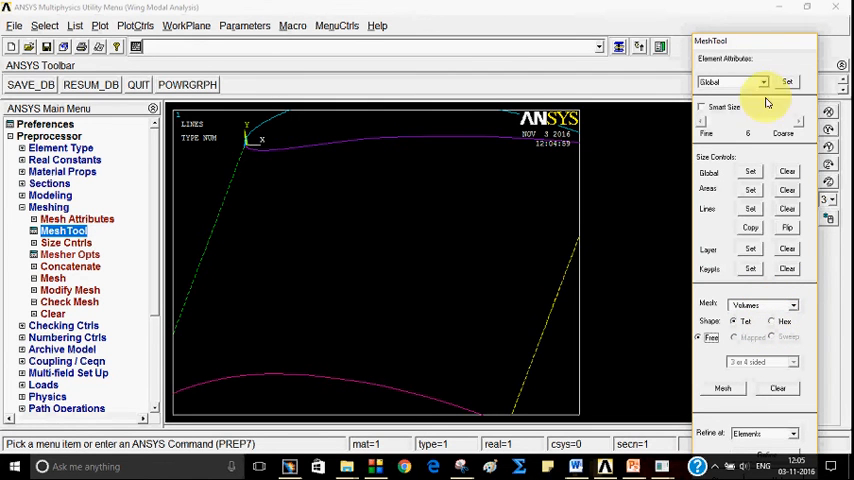
- Mesh the airfoil cross-section area with Quad-shaped surface elements via MeshTool
click(786, 80)
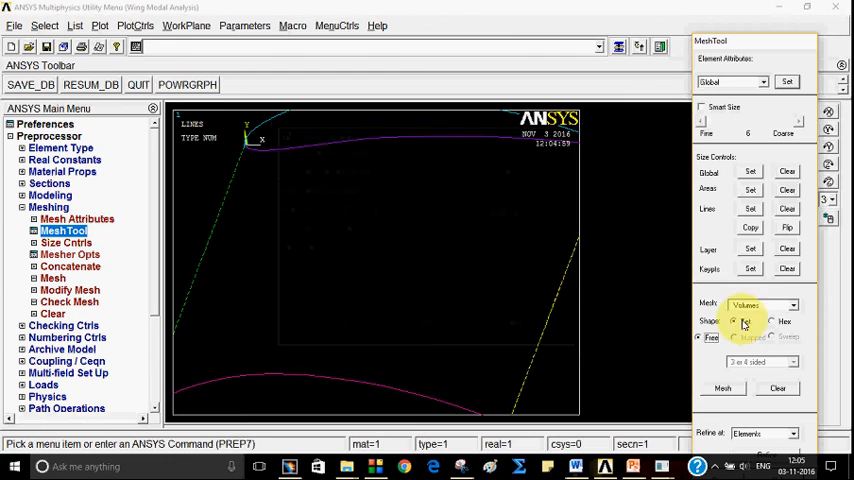
click(764, 304)
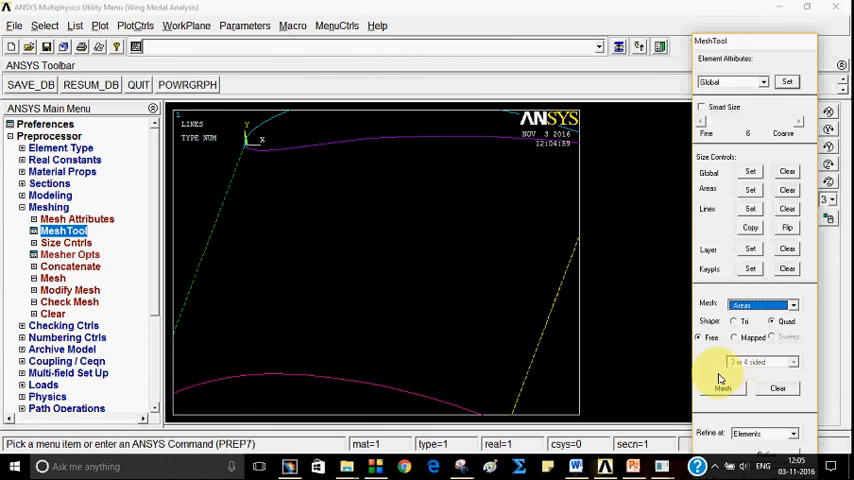
click(722, 388)
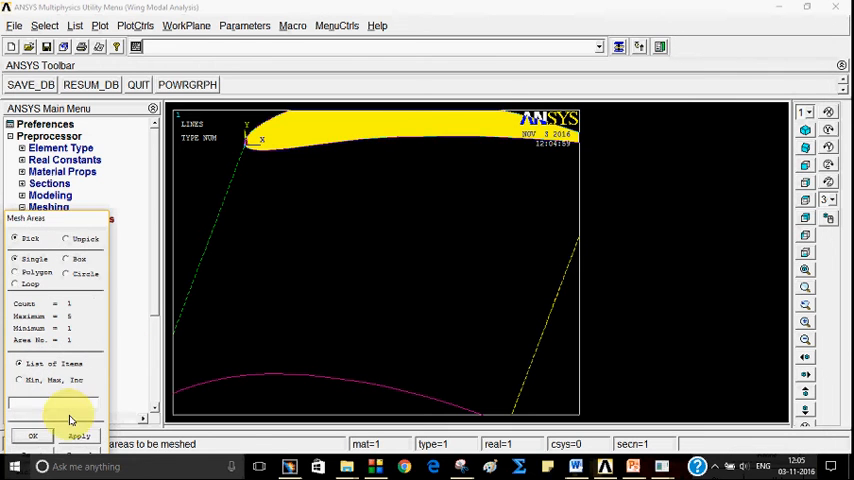
click(32, 436)
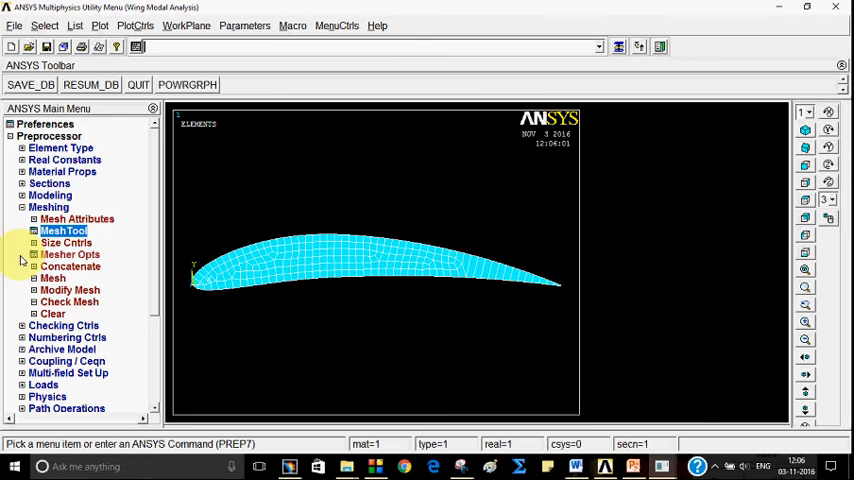
- Set the MeshTool element attributes to use SOLID185 as the volume element type
click(64, 232)
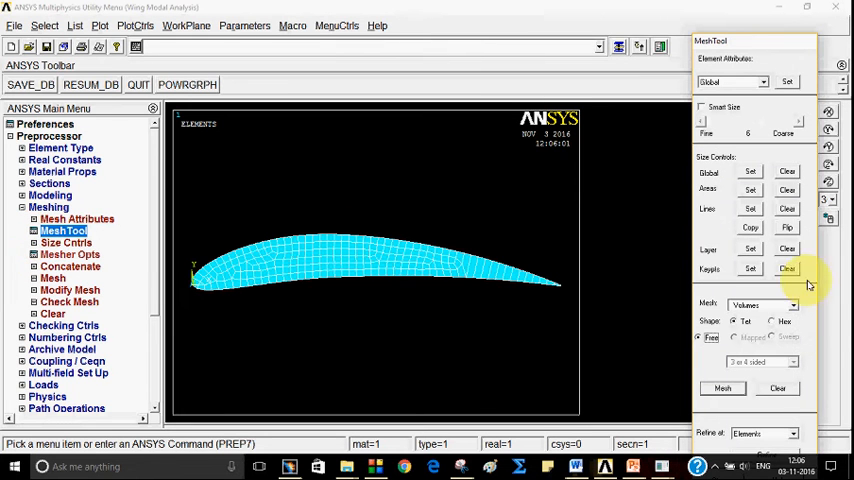
click(784, 320)
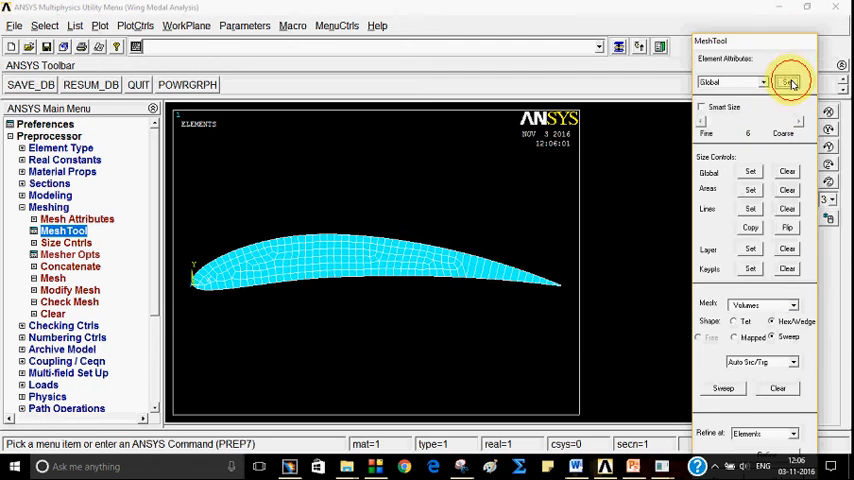
click(788, 82)
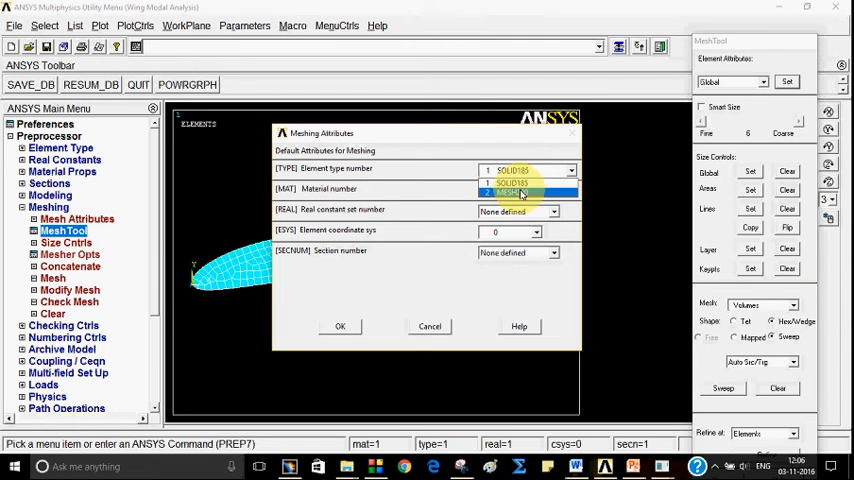
click(512, 192)
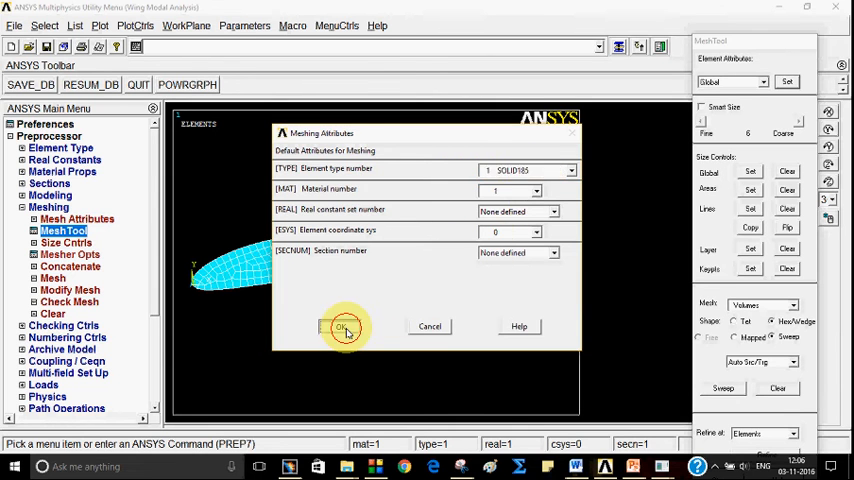
click(344, 326)
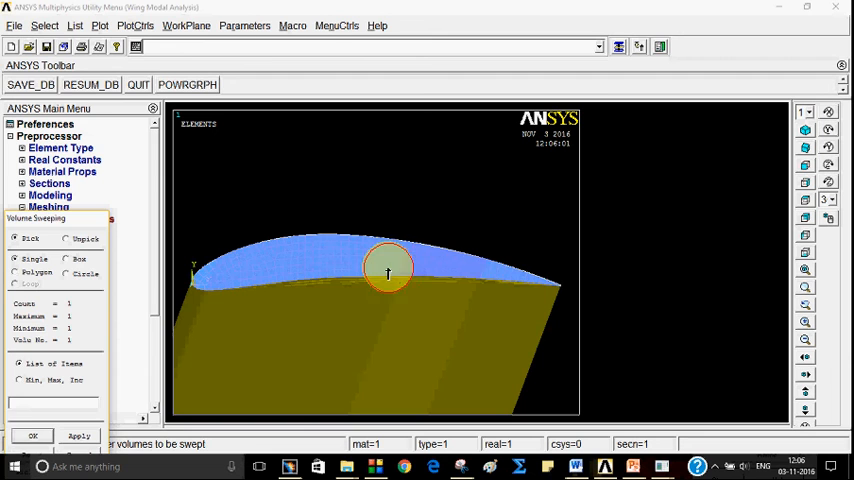
- Sweep-mesh the wing volume with hex elements and dismiss the element shape warning
click(32, 436)
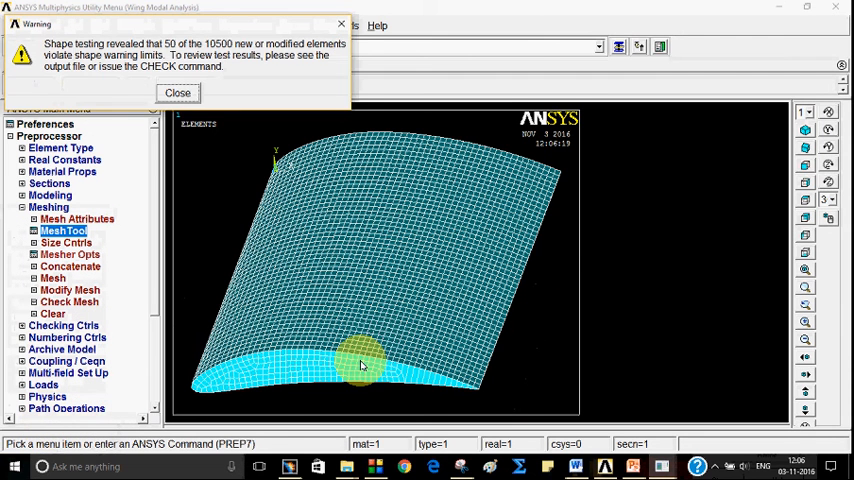
click(176, 92)
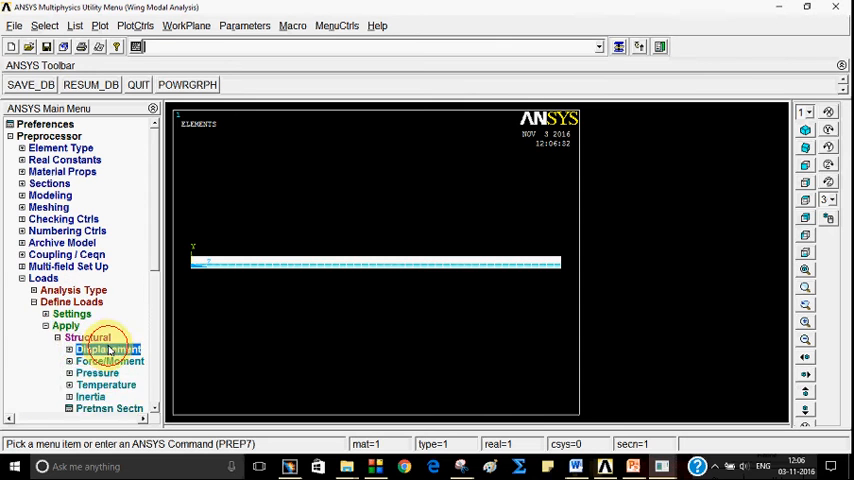
- Apply a displacement constraint fixing All DOF on the wing root nodes
click(100, 348)
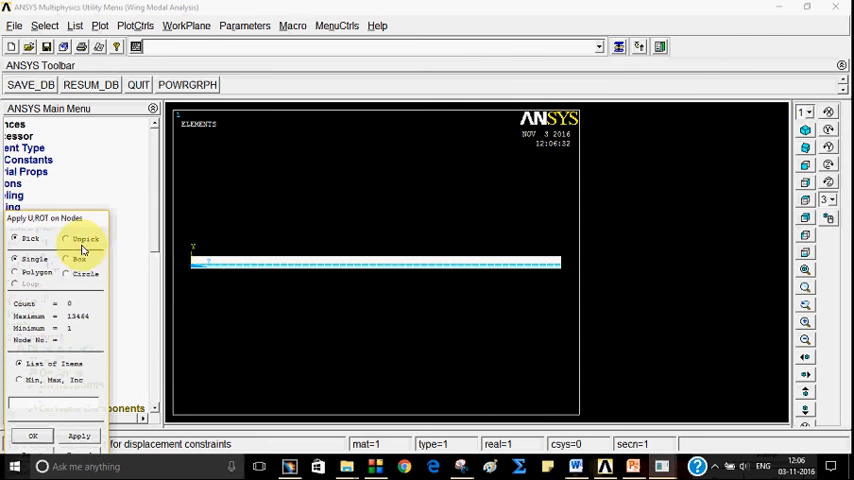
click(100, 26)
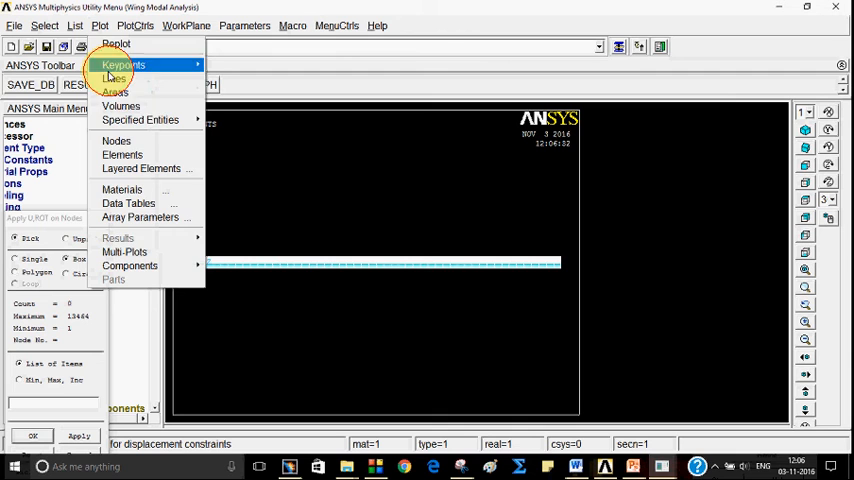
click(116, 140)
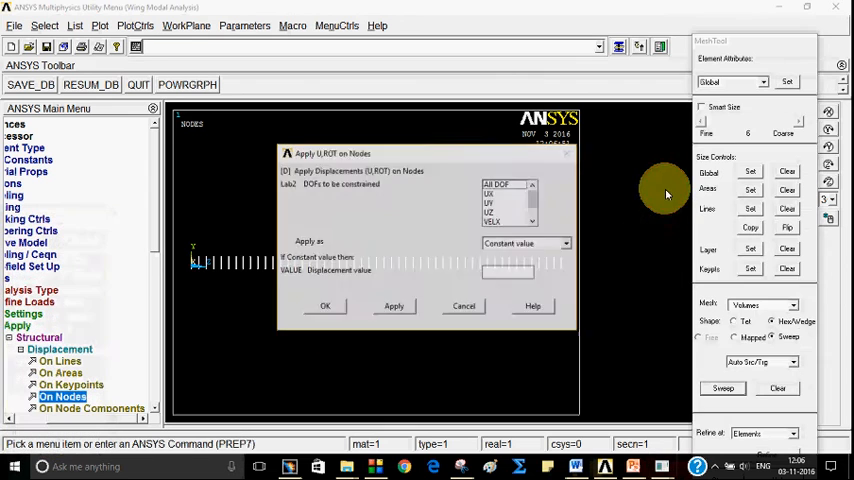
click(324, 306)
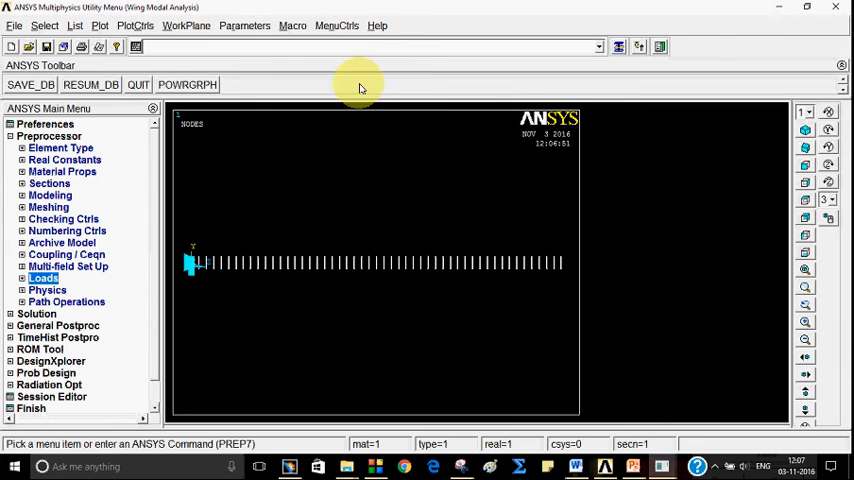
- Redraw the meshed wing with EPLOT, glancing at the presentation's geometry slide in between
text(epl)
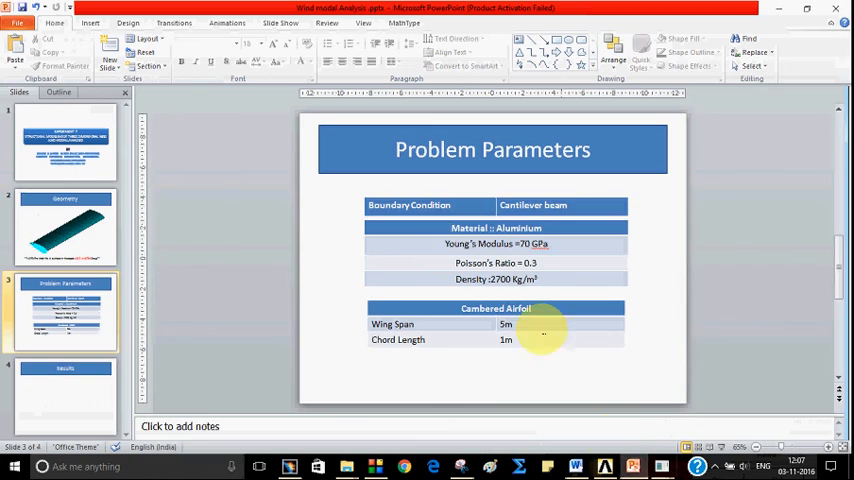
click(64, 228)
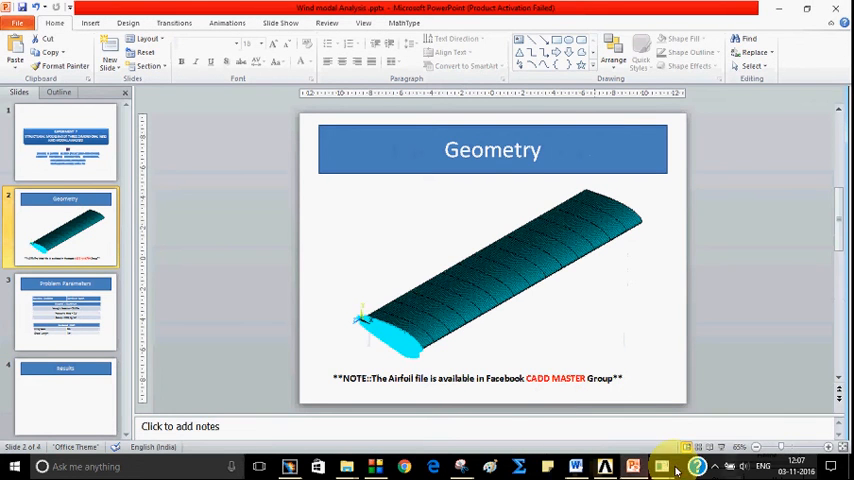
click(662, 466)
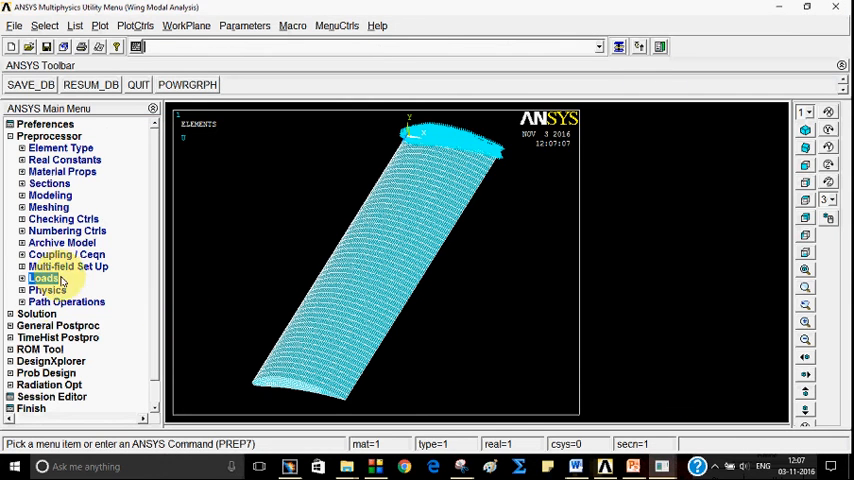
- Set the new analysis type to Modal
click(36, 148)
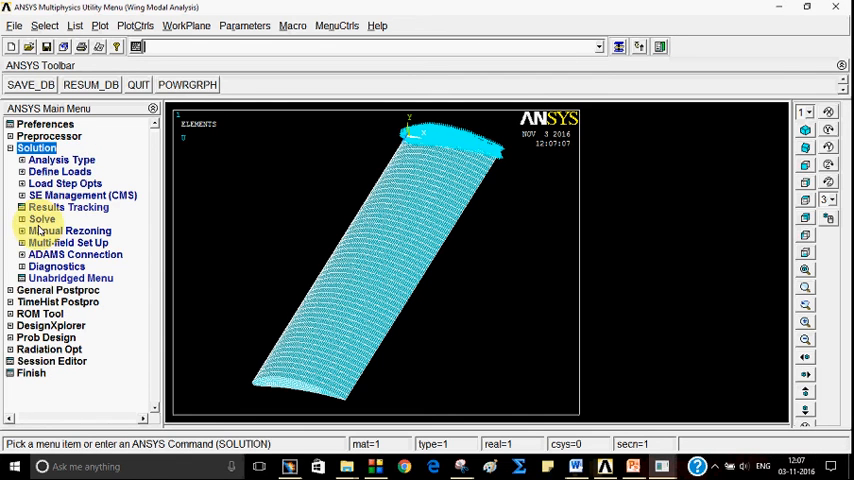
click(60, 160)
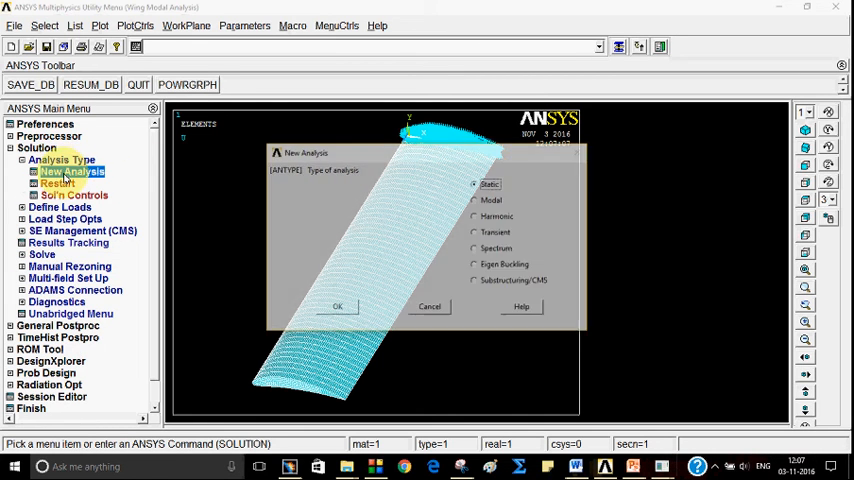
click(474, 200)
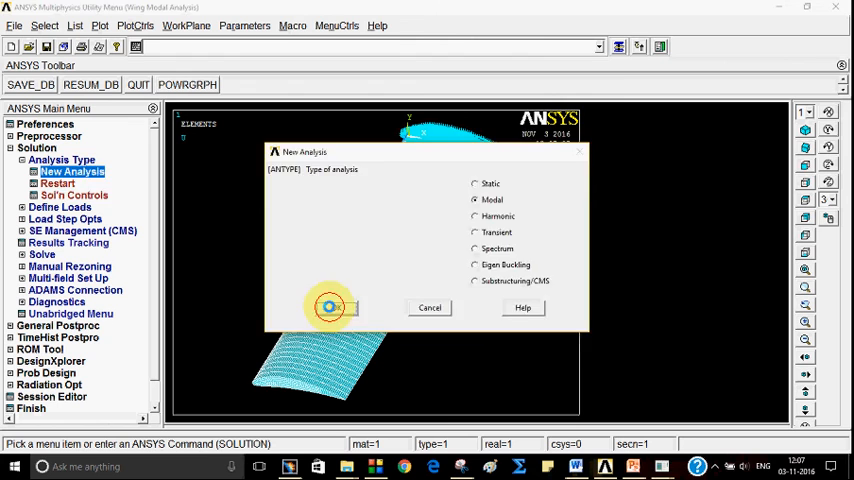
click(330, 308)
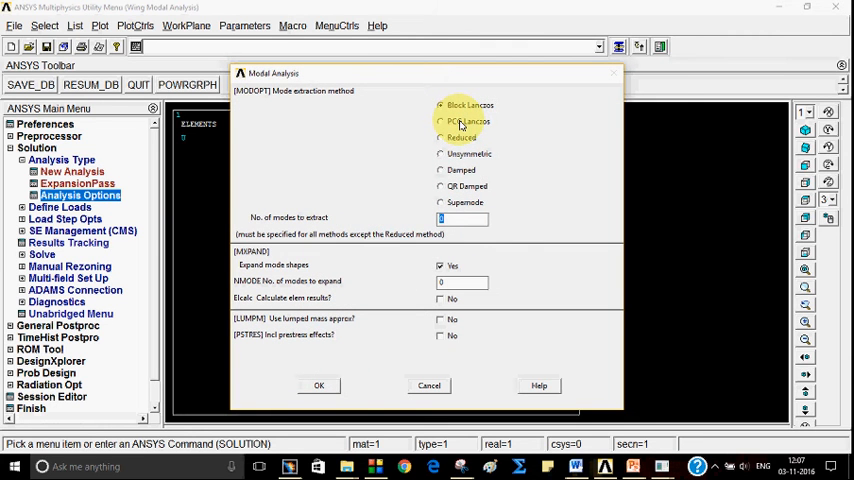
- Request 5 Block Lanczos modes with default frequency range, start Solve Current LS, and hold at the warning
click(320, 384)
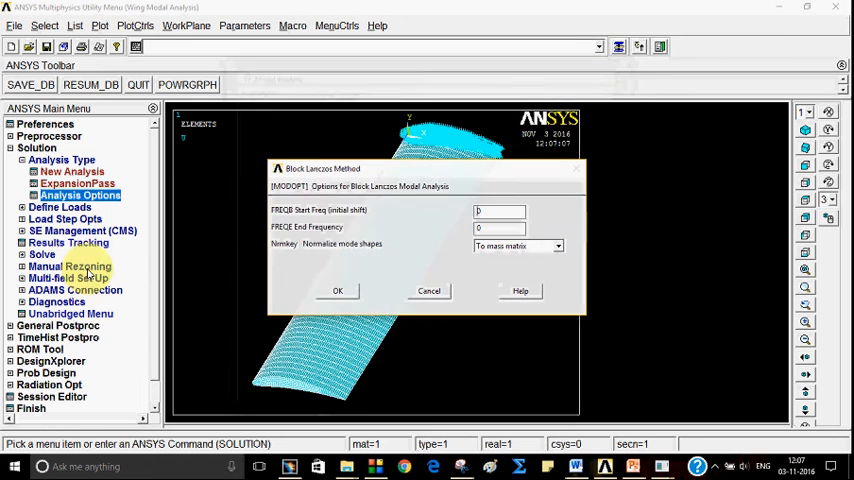
click(336, 290)
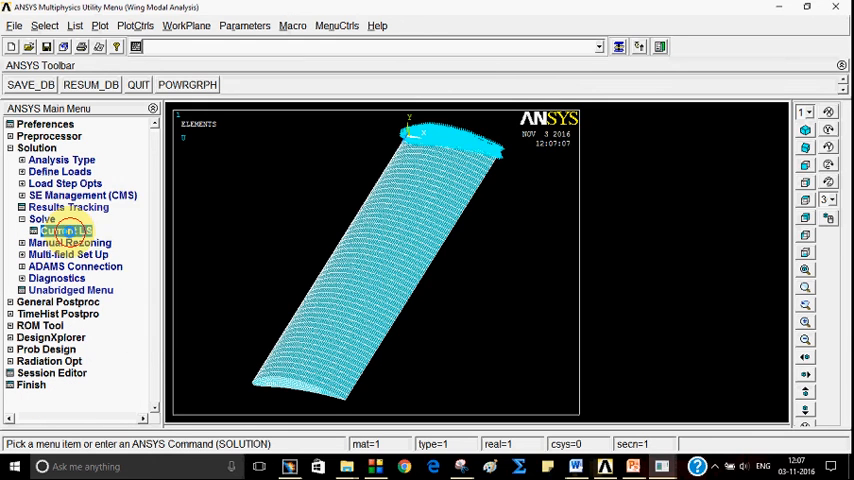
click(66, 230)
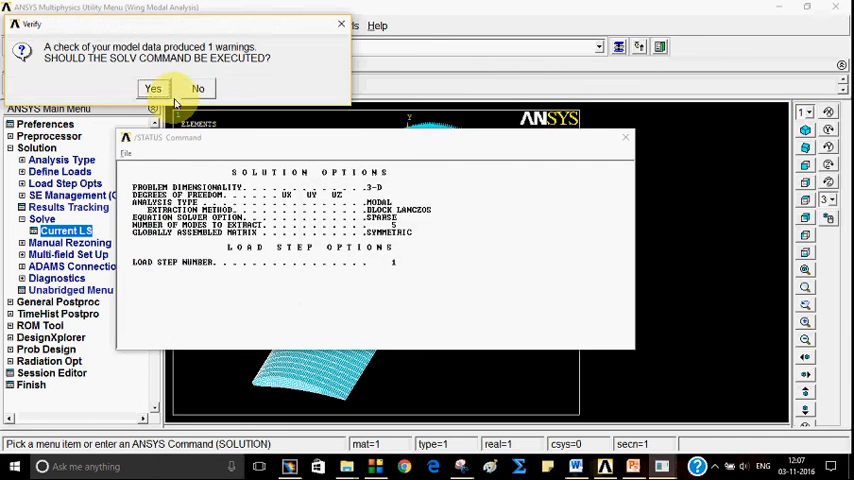
click(152, 88)
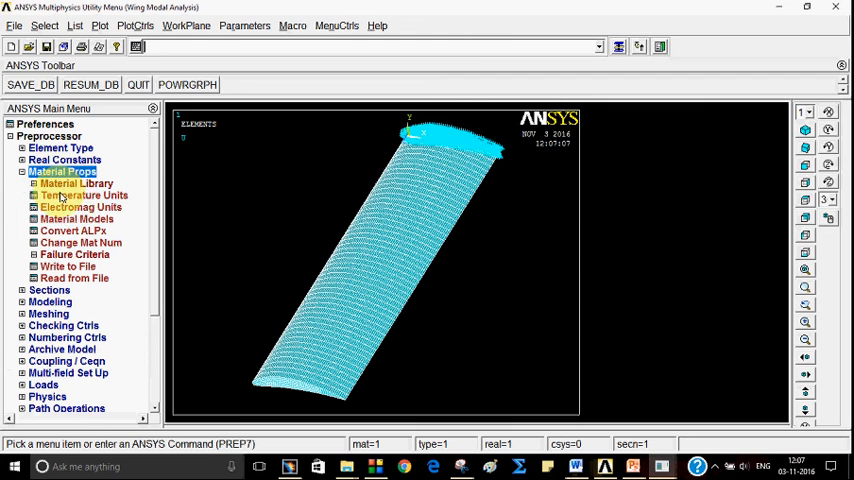
click(76, 218)
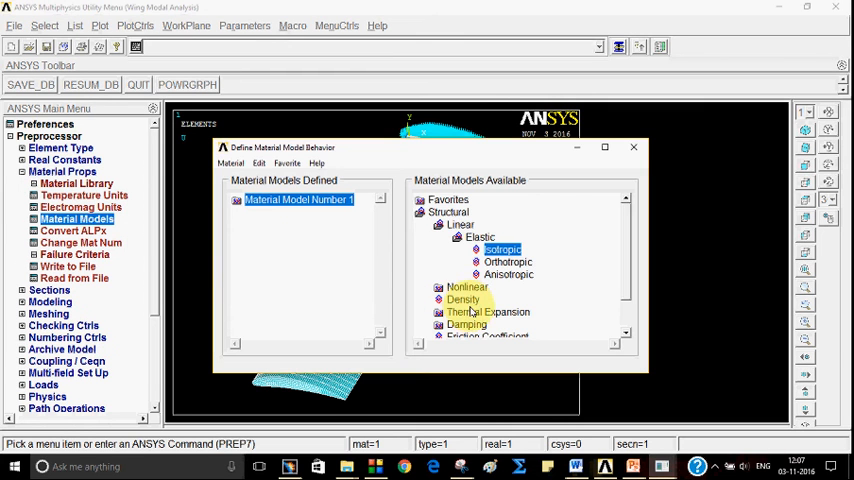
double_click(464, 300)
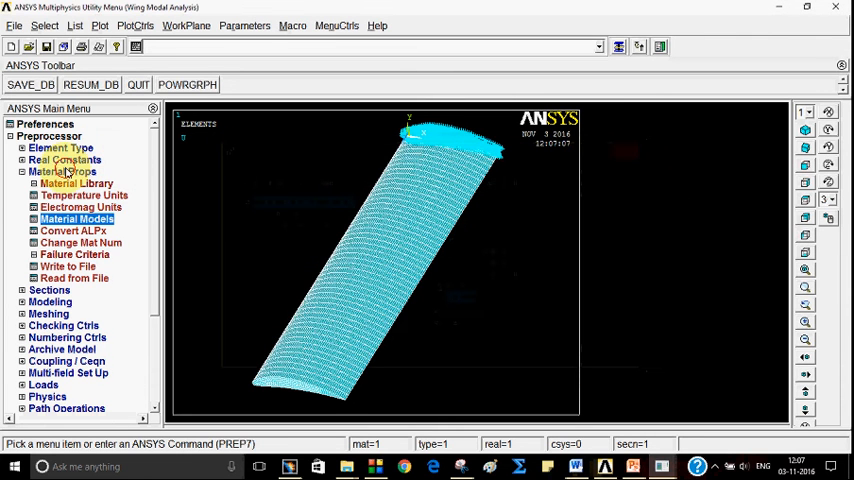
- Solve the current load step through the warning and close the finished notice and status listing
click(36, 148)
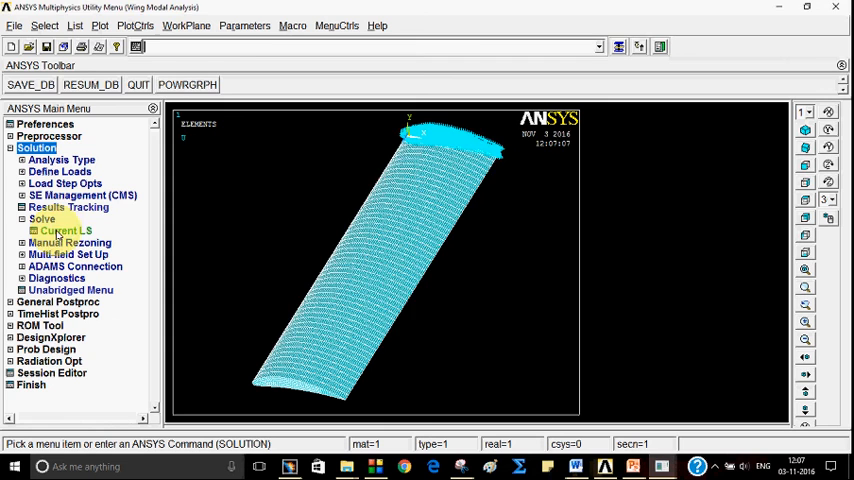
click(64, 230)
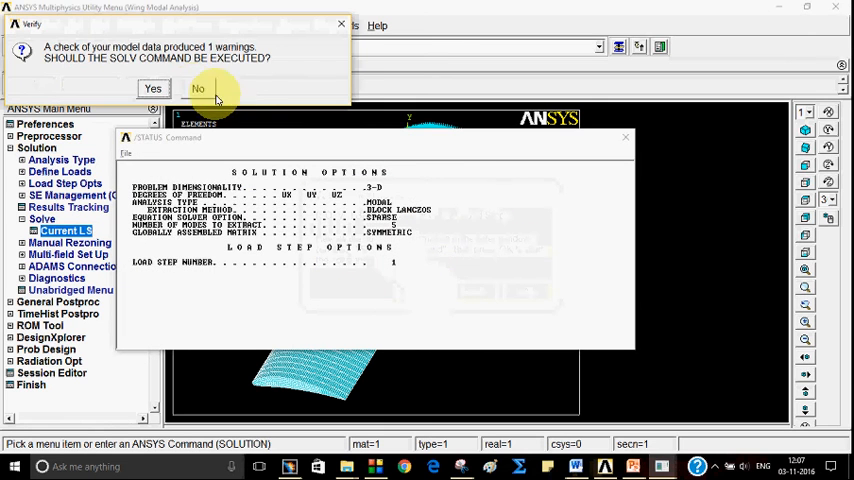
click(152, 88)
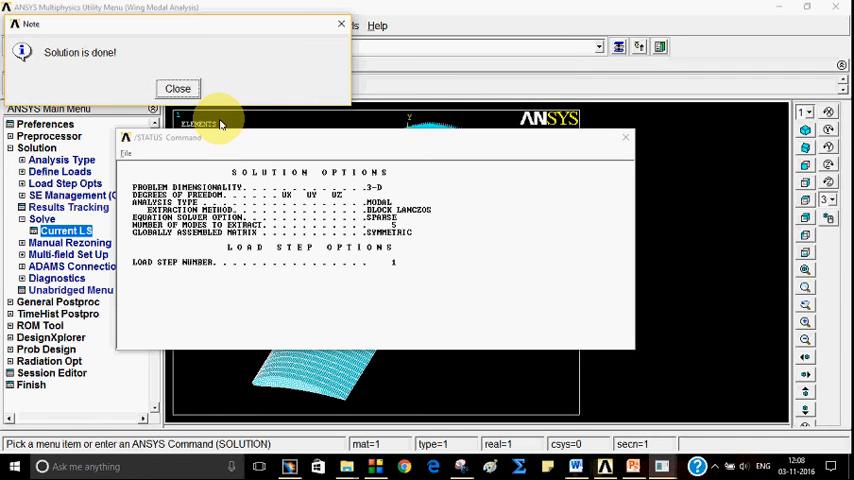
click(176, 88)
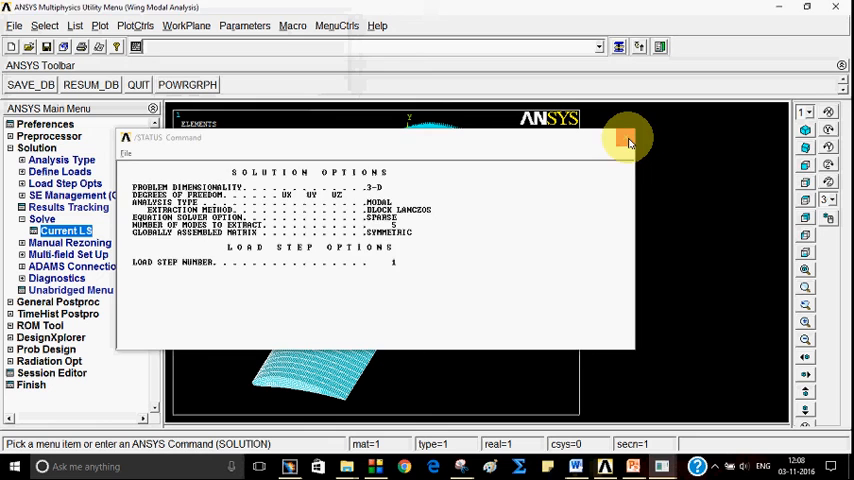
click(58, 160)
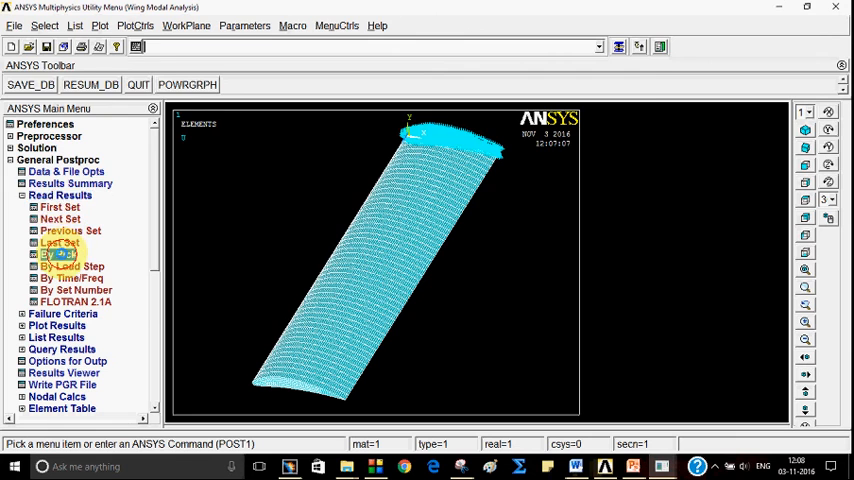
- Plot the first mode's displacement vector sum contour and confirm the report image location
click(56, 254)
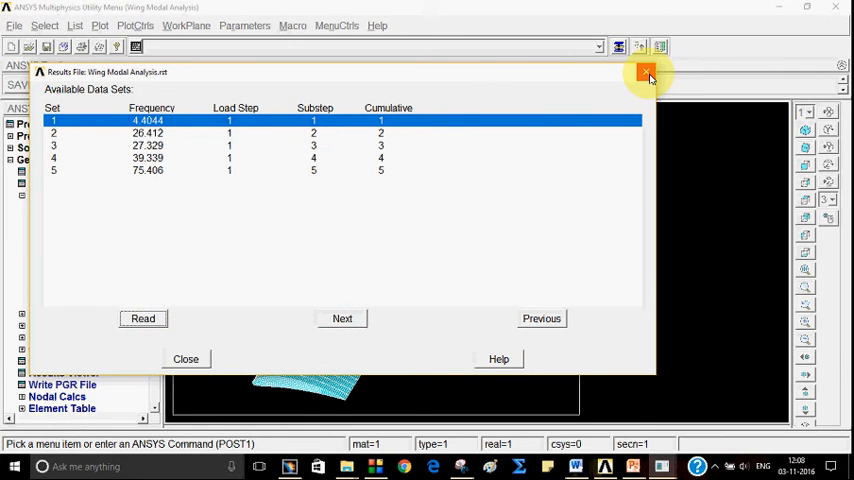
click(648, 72)
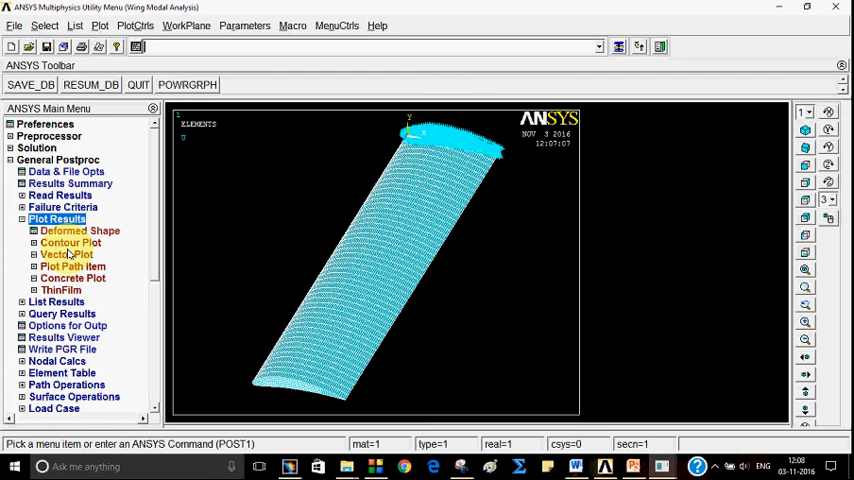
click(76, 254)
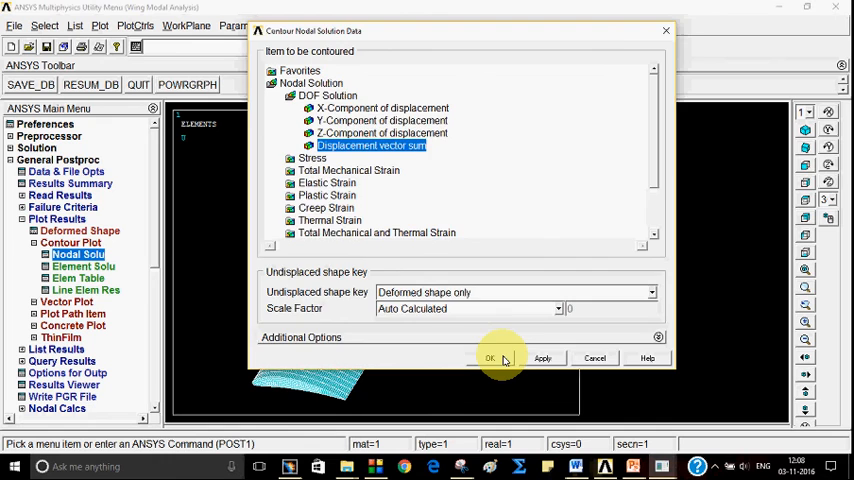
click(490, 358)
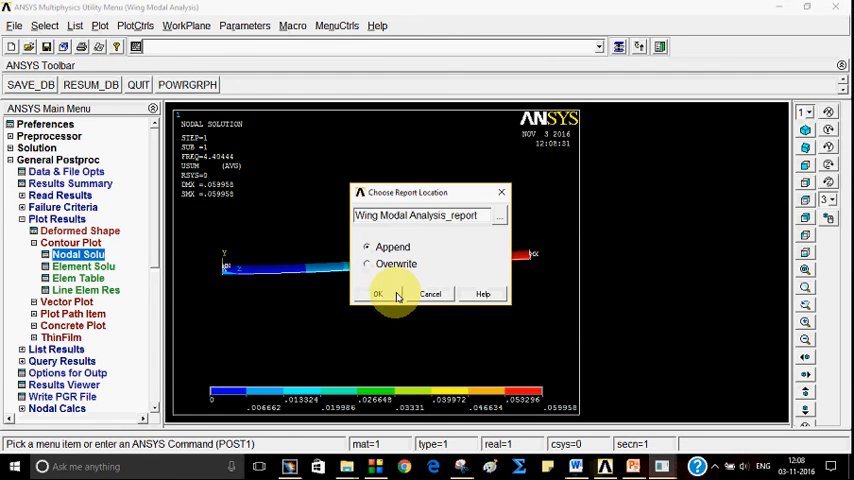
click(378, 292)
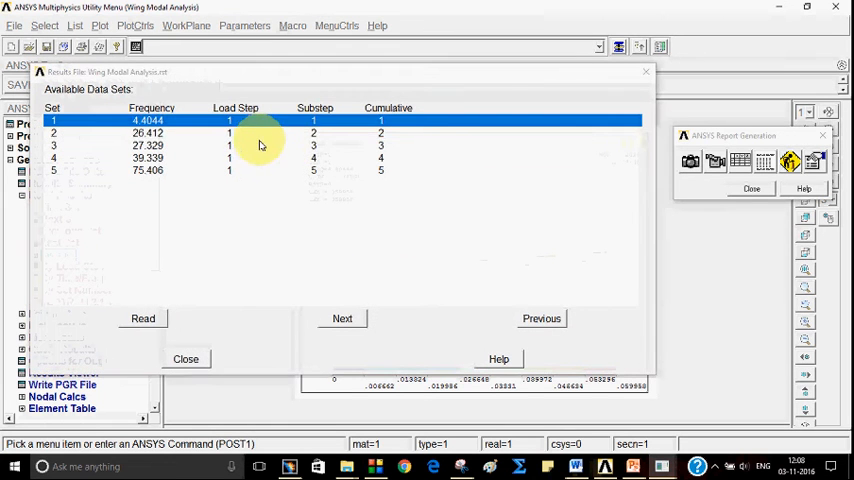
- Plot the second mode's displacement contour, capture it as a report image, and read the third mode
click(142, 318)
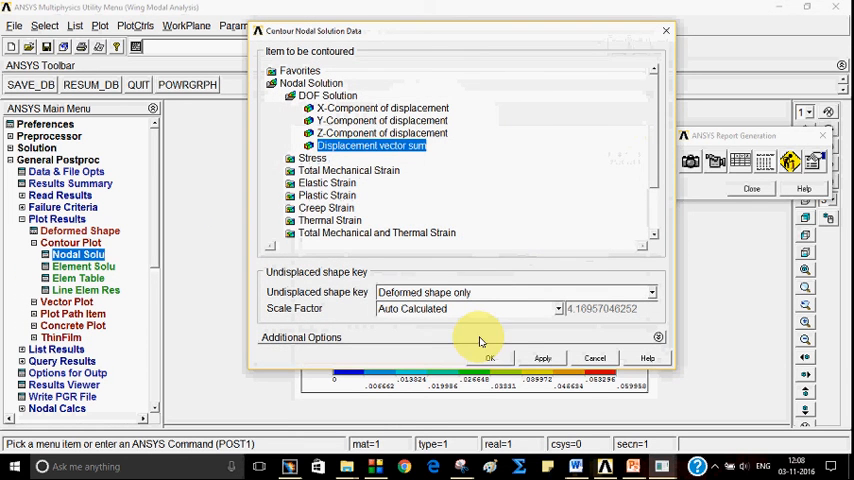
click(488, 358)
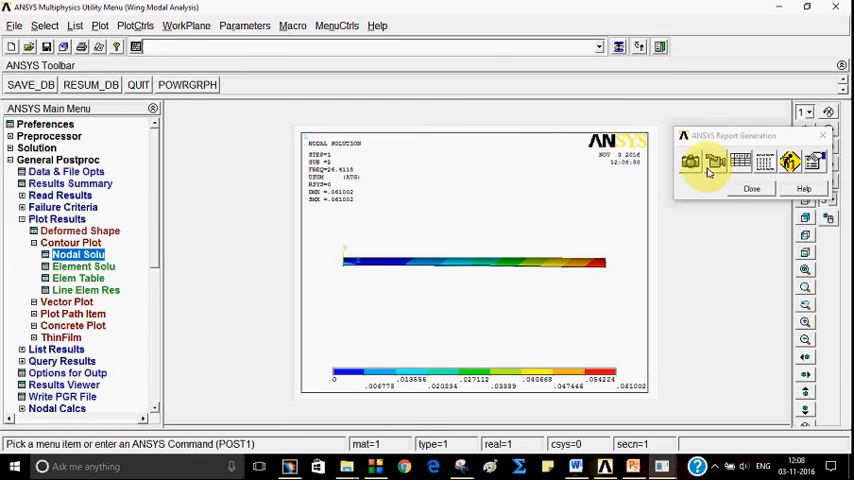
click(692, 162)
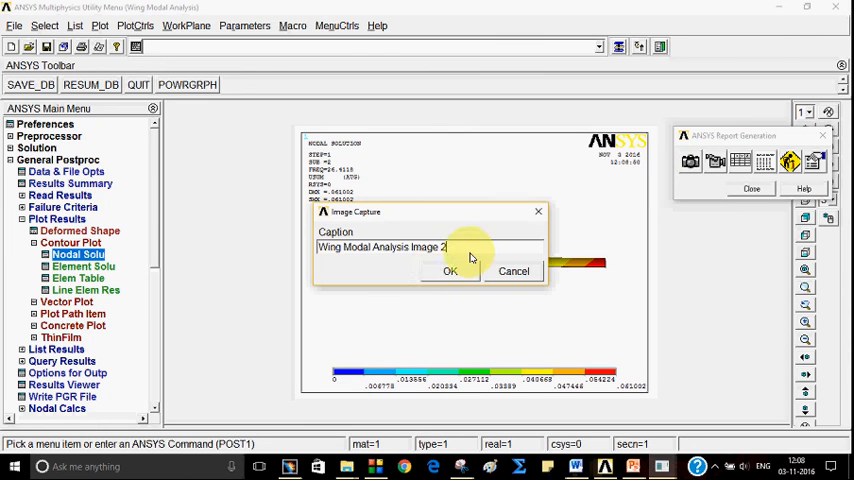
click(448, 272)
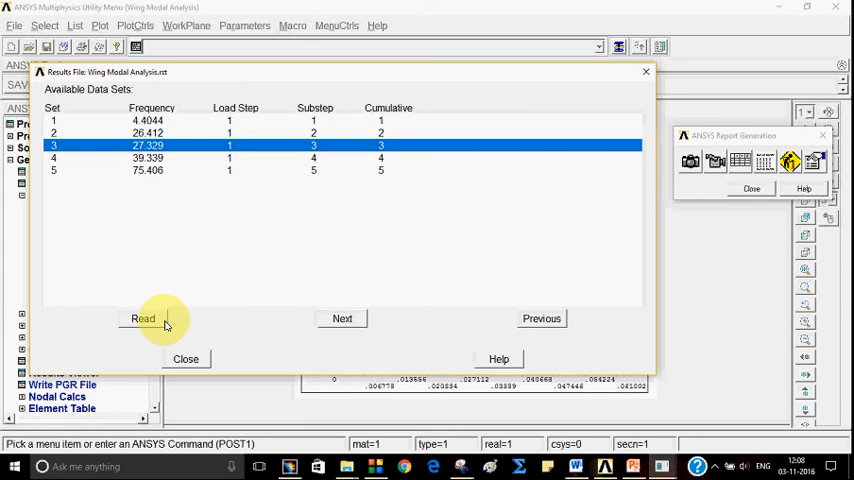
click(142, 318)
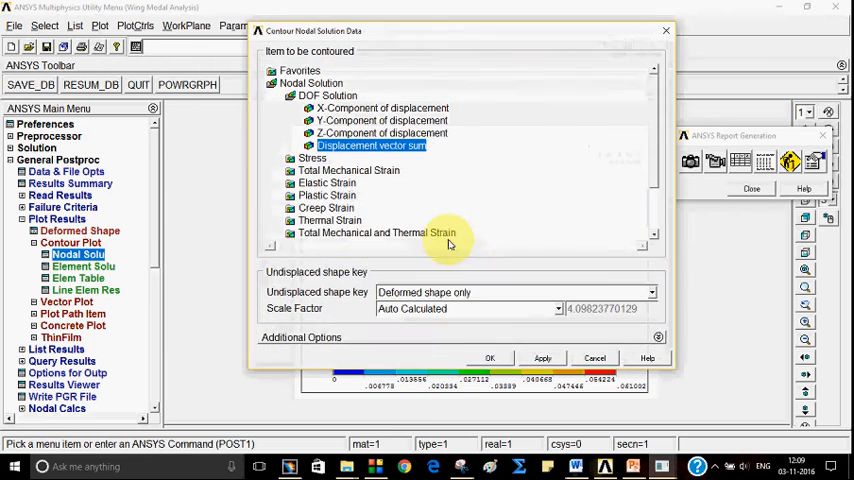
- Plot the third and fourth modes' displacement contours and capture 'Wing Modal Analysis Image 4'
click(490, 358)
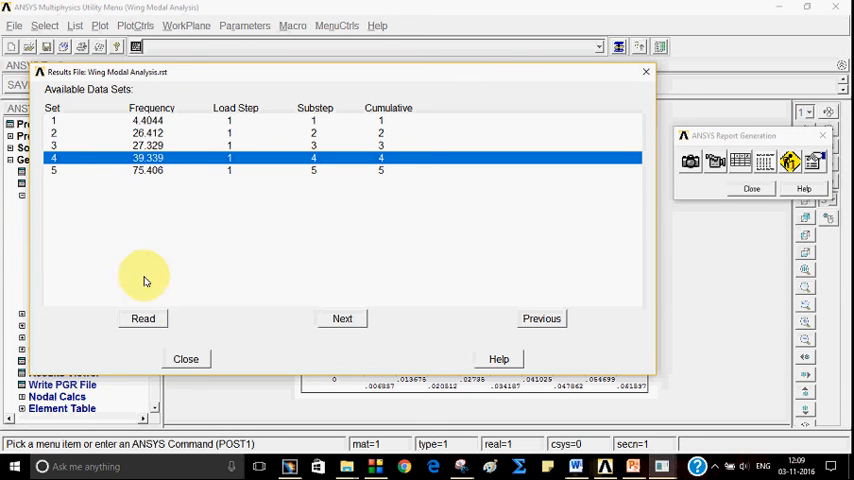
click(142, 318)
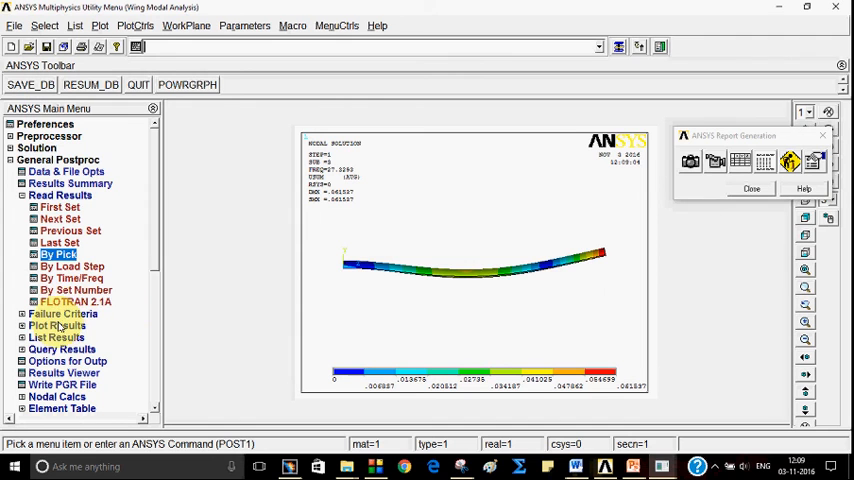
click(58, 324)
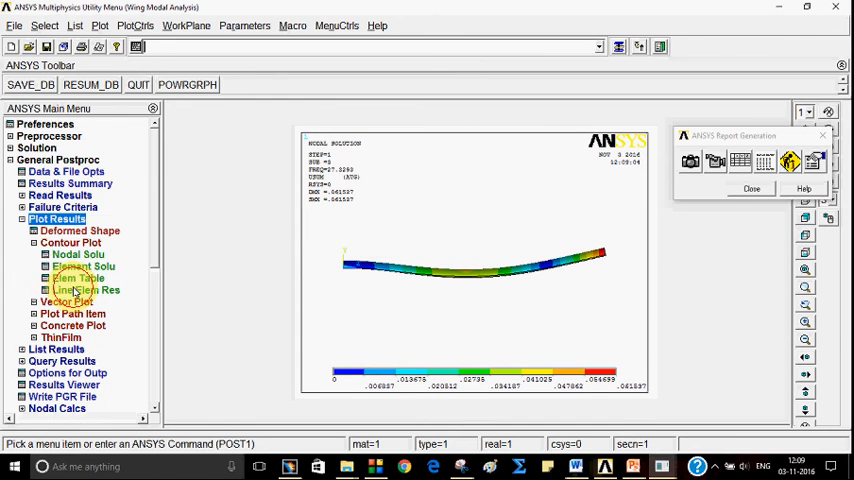
click(84, 288)
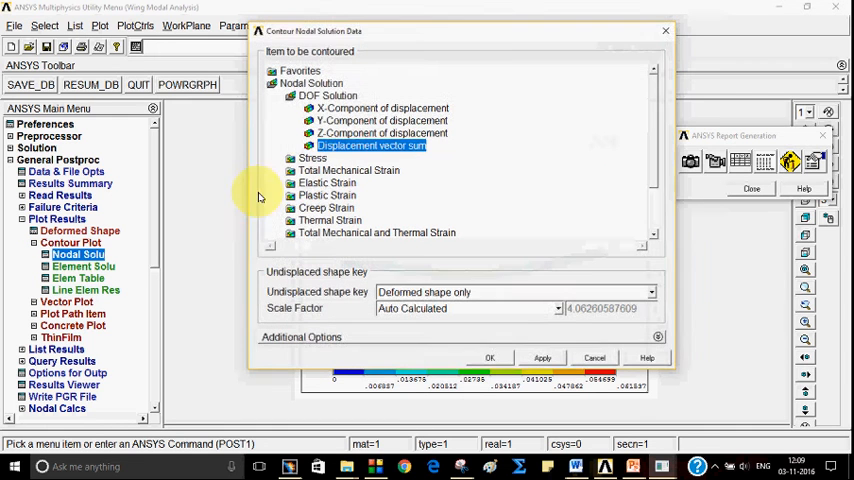
click(490, 356)
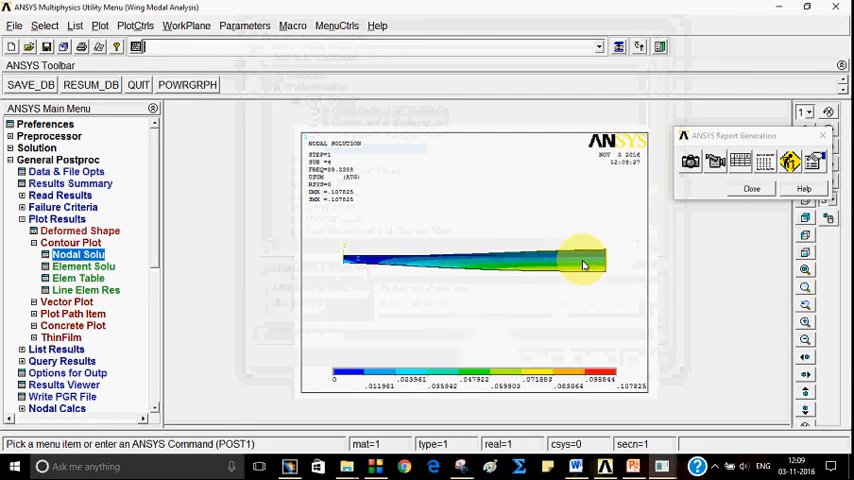
click(690, 160)
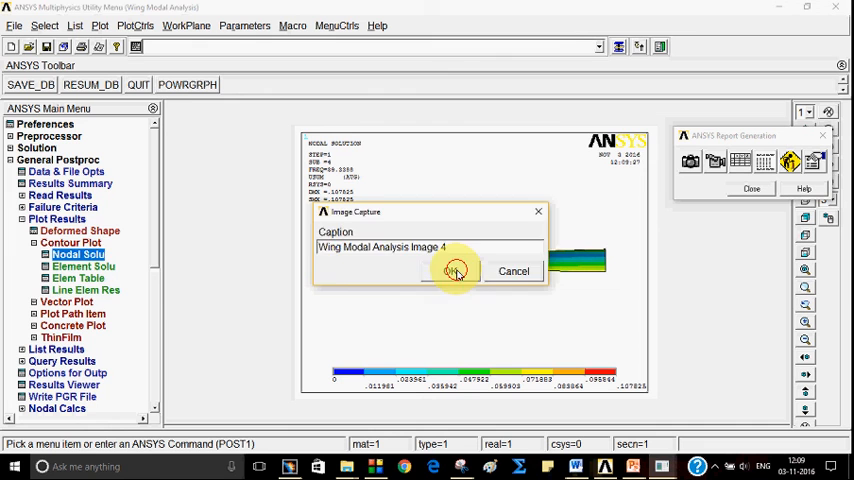
click(456, 272)
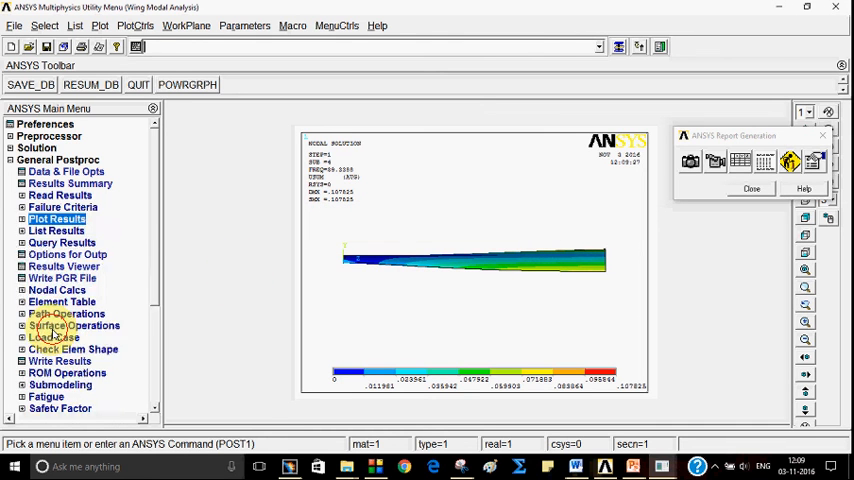
- Plot the next mode's displacement vector sum contour and capture it as a report image
click(58, 218)
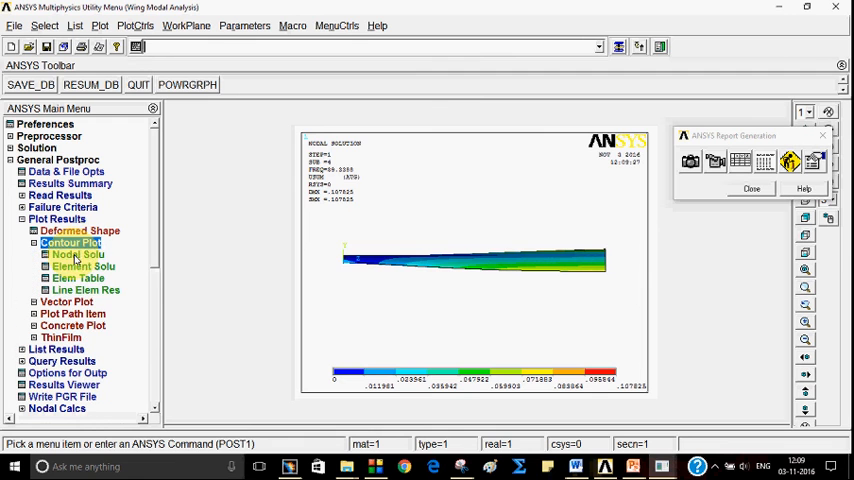
click(76, 254)
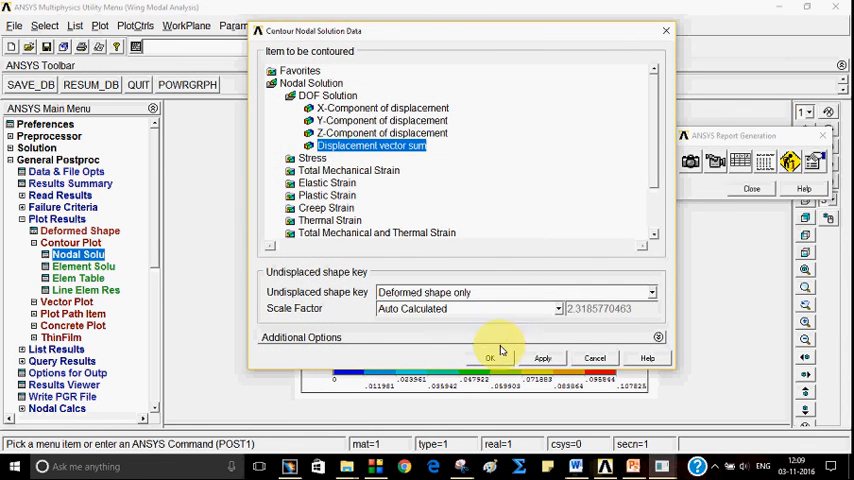
click(490, 356)
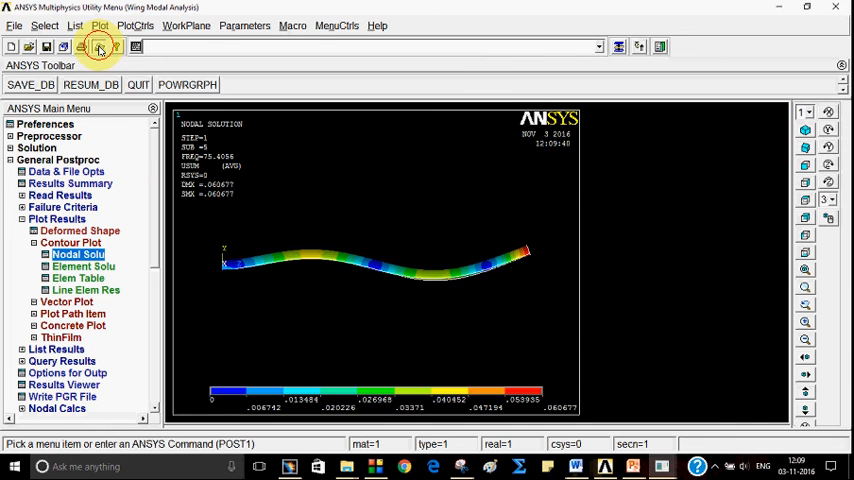
click(100, 48)
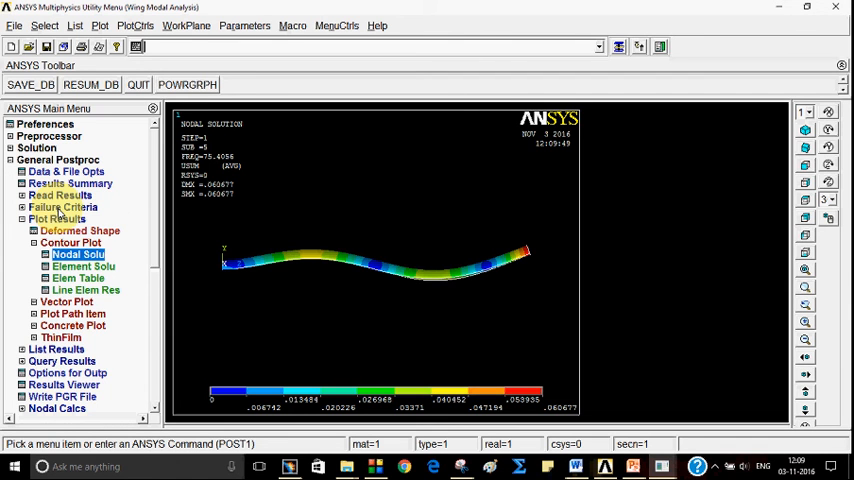
click(58, 194)
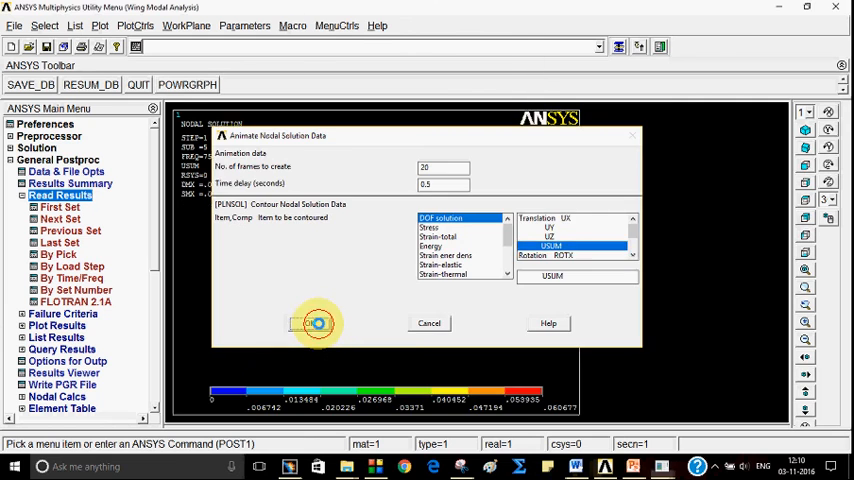
- Run the Mode Shape animation of the wing, then stop it and close the Animation Controller
click(318, 324)
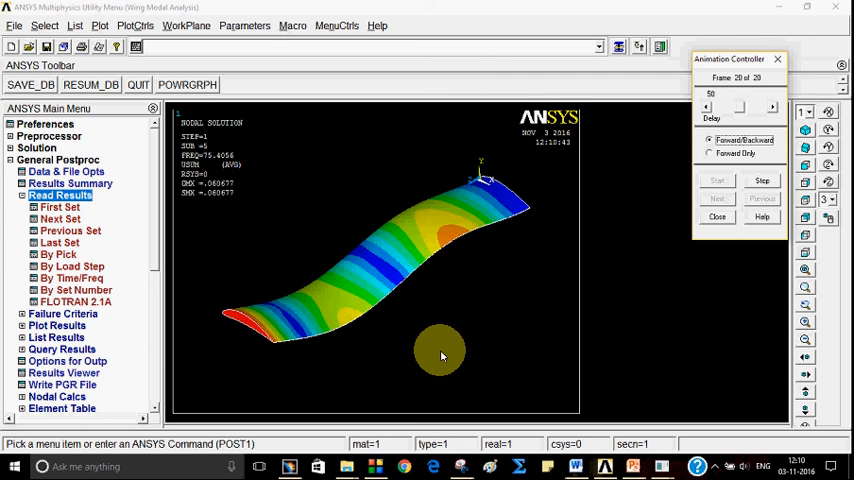
click(716, 180)
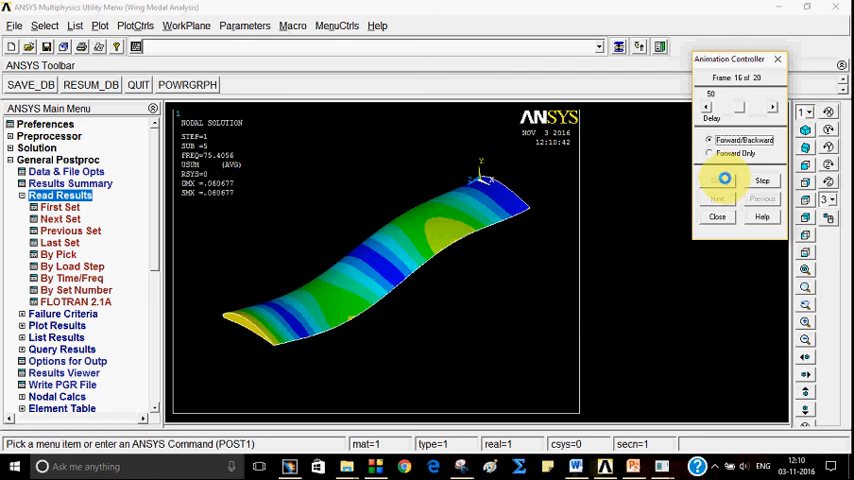
click(762, 180)
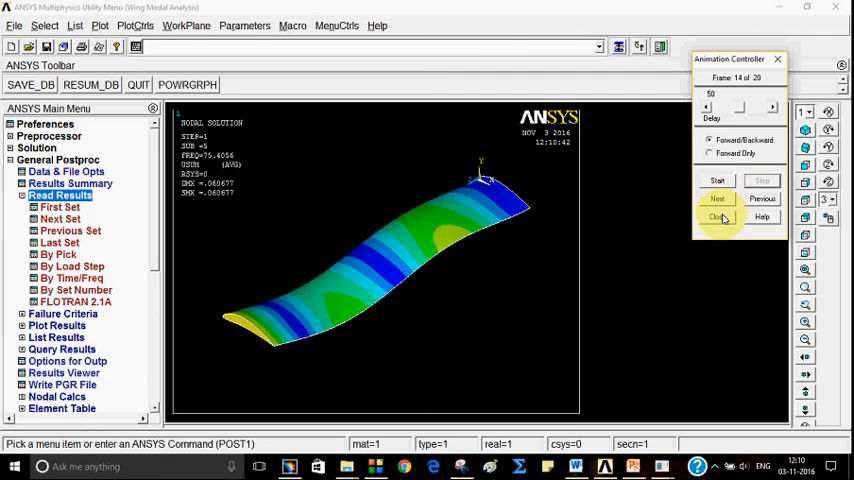
click(716, 216)
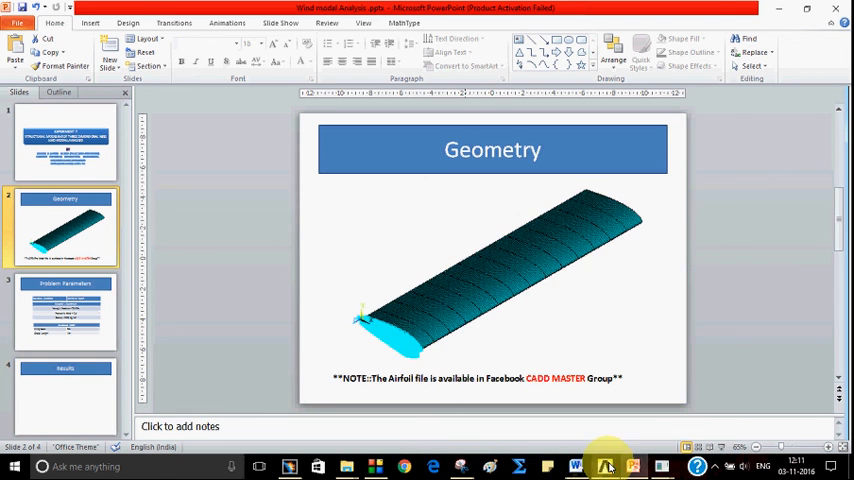
- Switch to File Explorer and open the Wing Modal Analysis_report folder inside Experiment 7
click(604, 466)
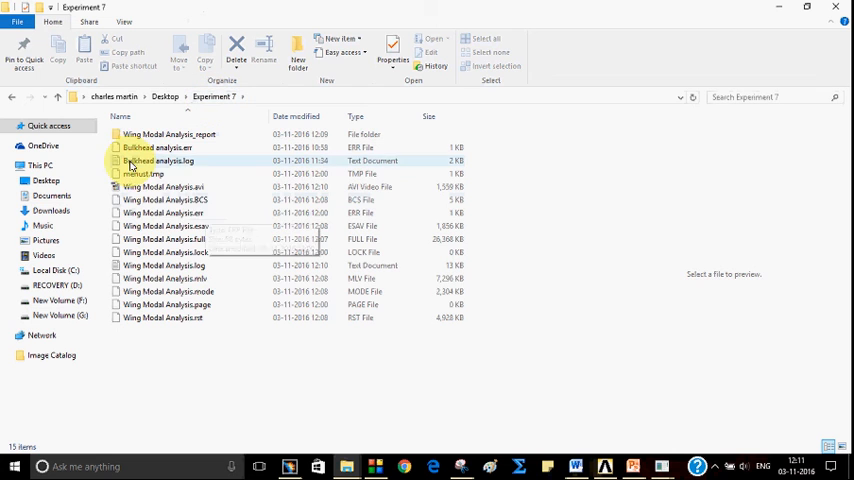
right_click(162, 188)
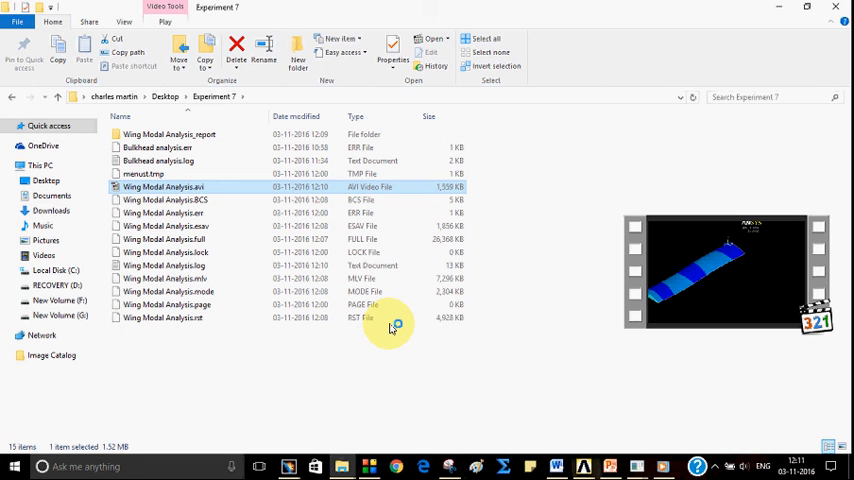
double_click(164, 186)
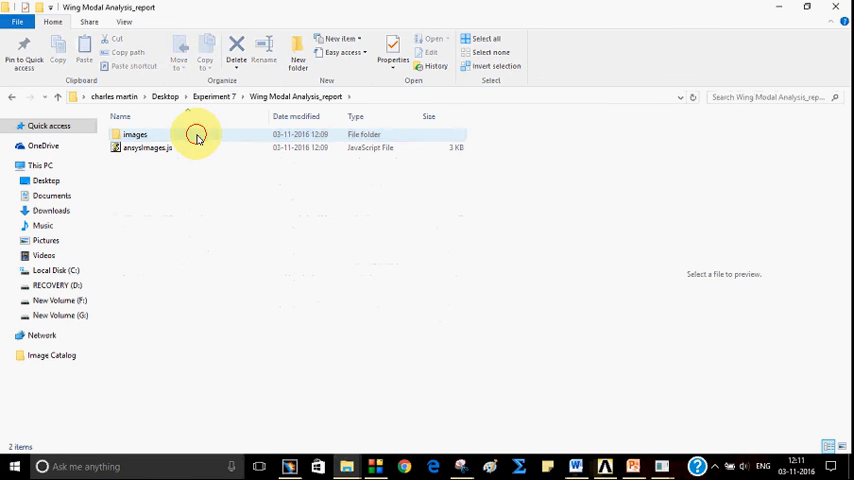
- Open the images folder and view image1.png in Photo Gallery, stepping to the next picture
double_click(136, 134)
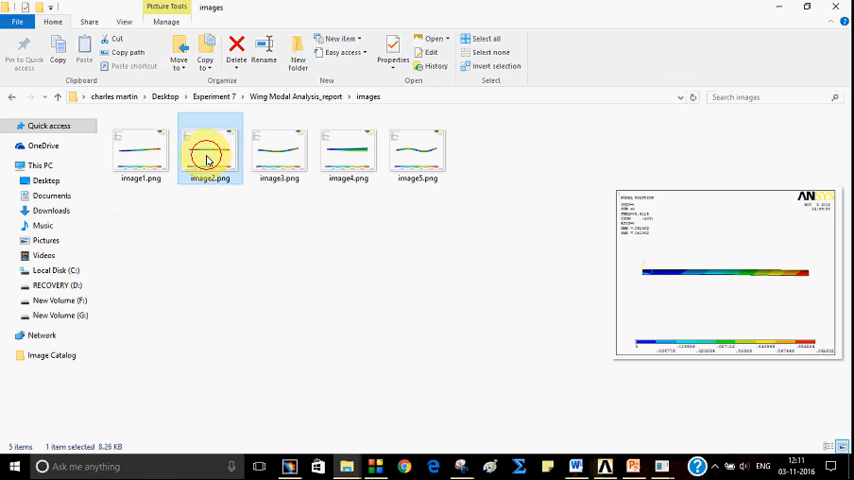
click(140, 150)
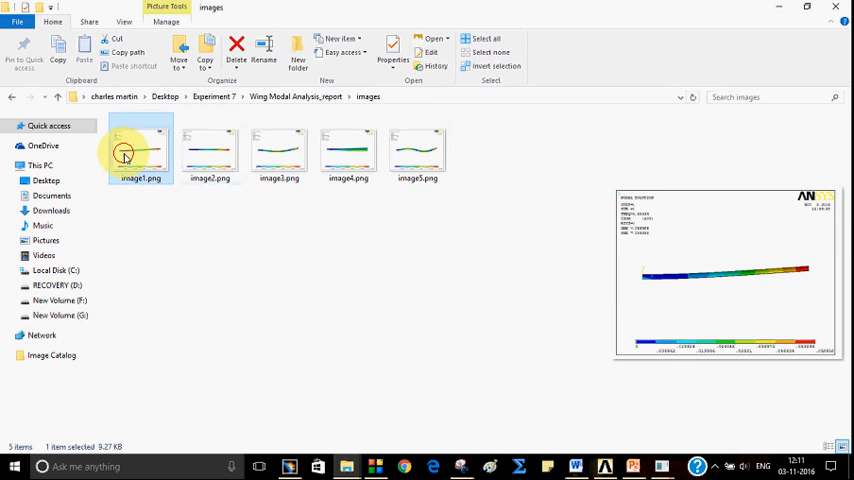
mouse_move(168, 150)
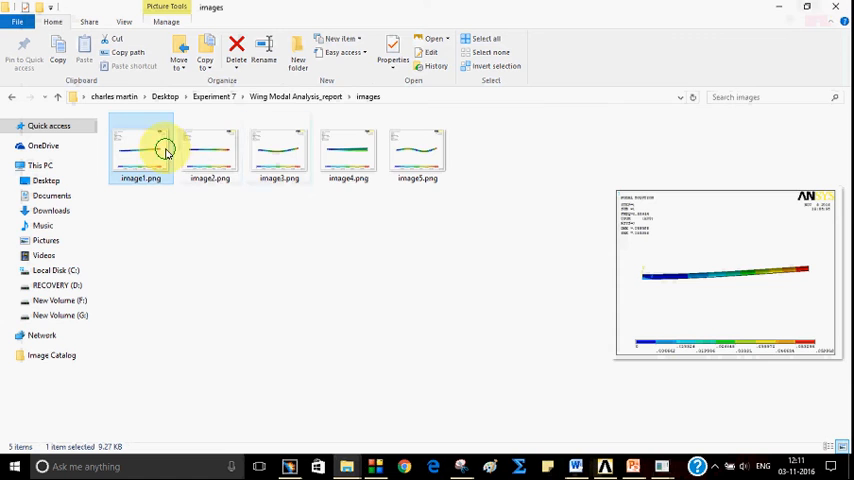
right_click(140, 150)
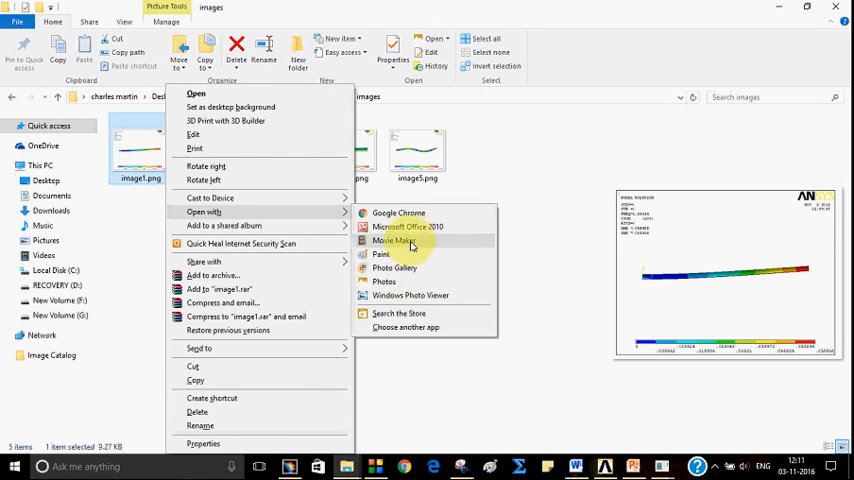
mouse_move(408, 268)
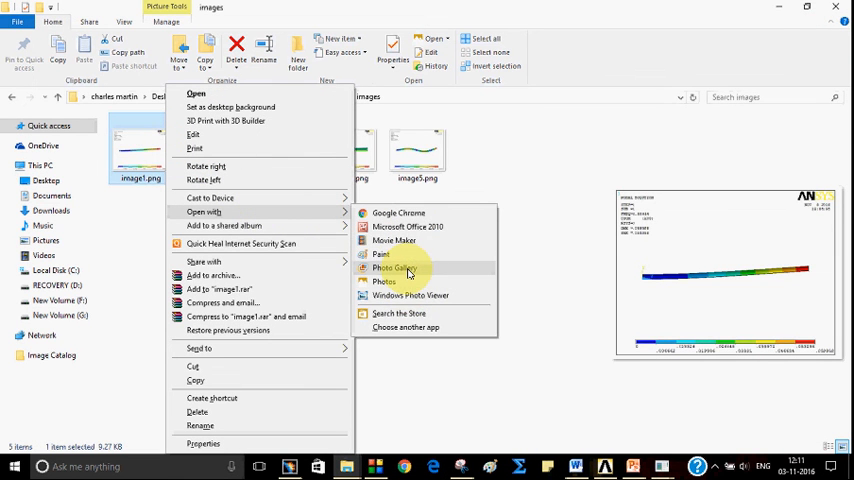
click(396, 268)
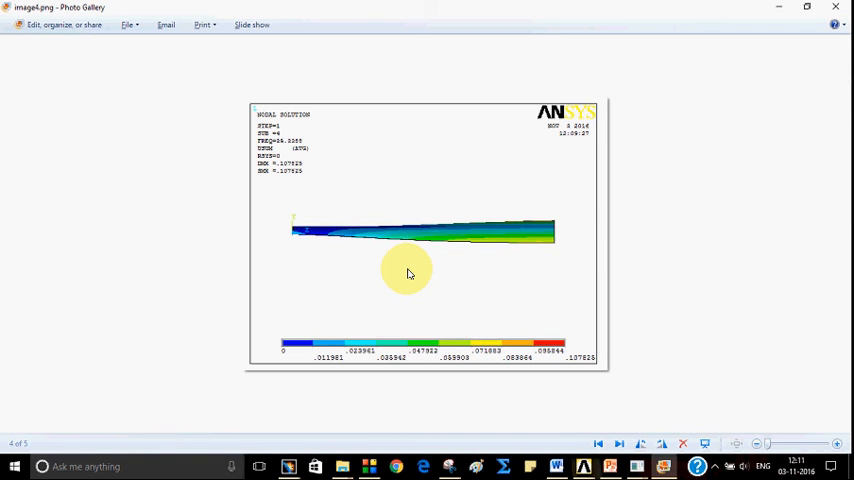
click(620, 444)
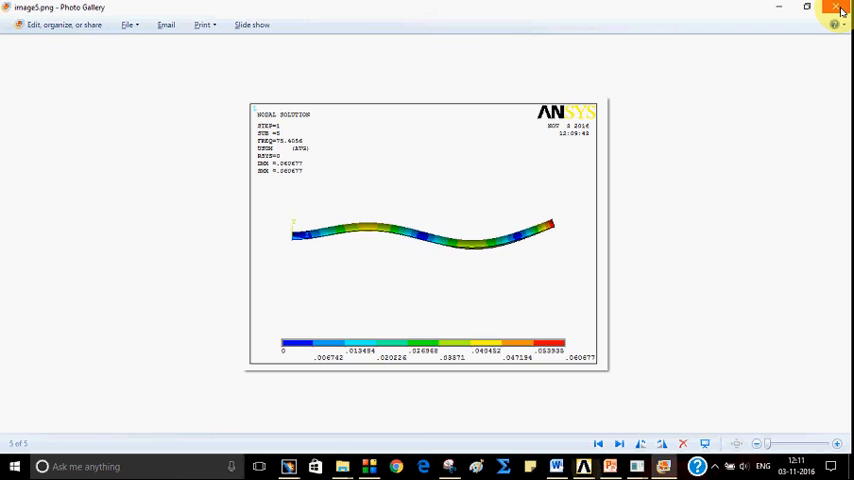
click(836, 8)
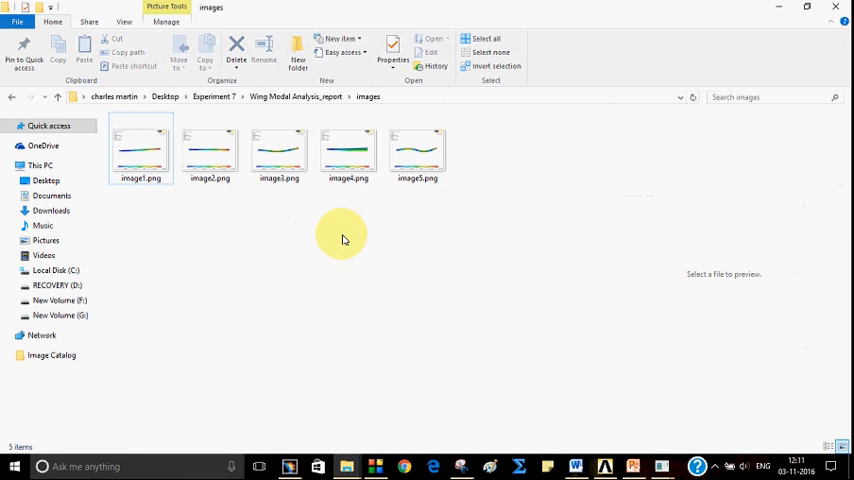
mouse_move(424, 264)
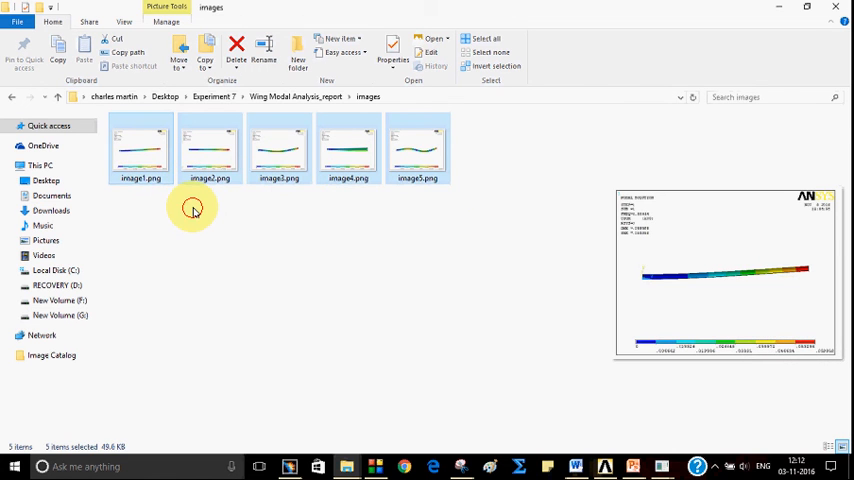
- Preview the image1, image2 and image5 mode-shape pictures in File Explorer
click(140, 148)
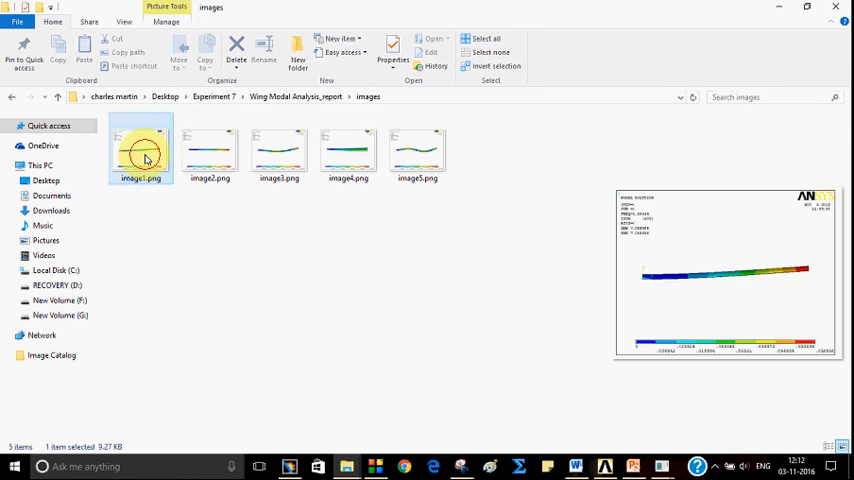
click(210, 150)
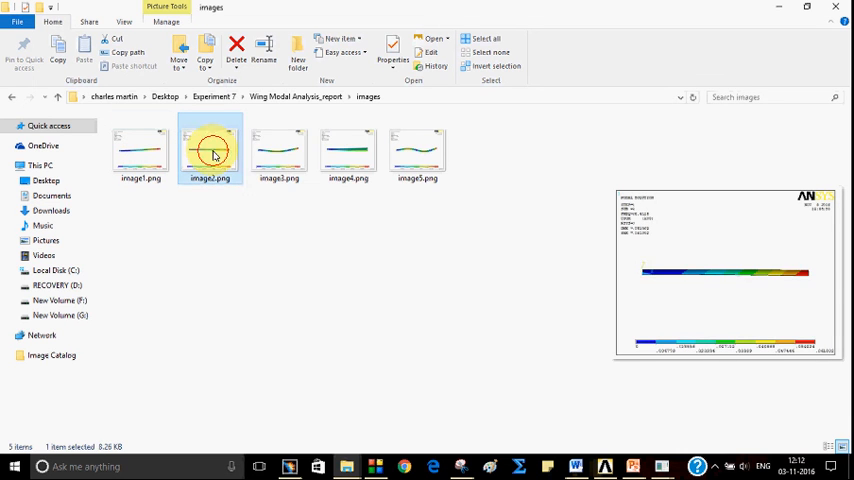
click(416, 152)
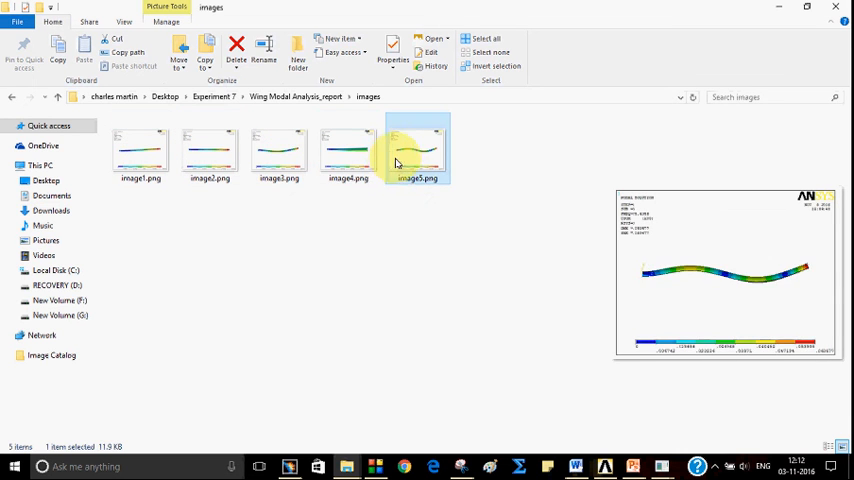